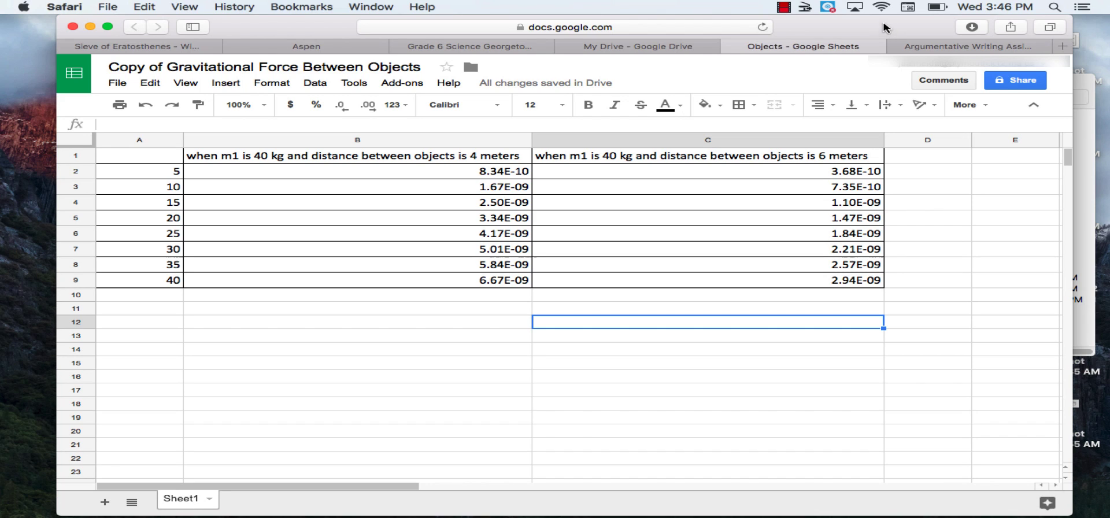
pyautogui.moveTo(886, 37)
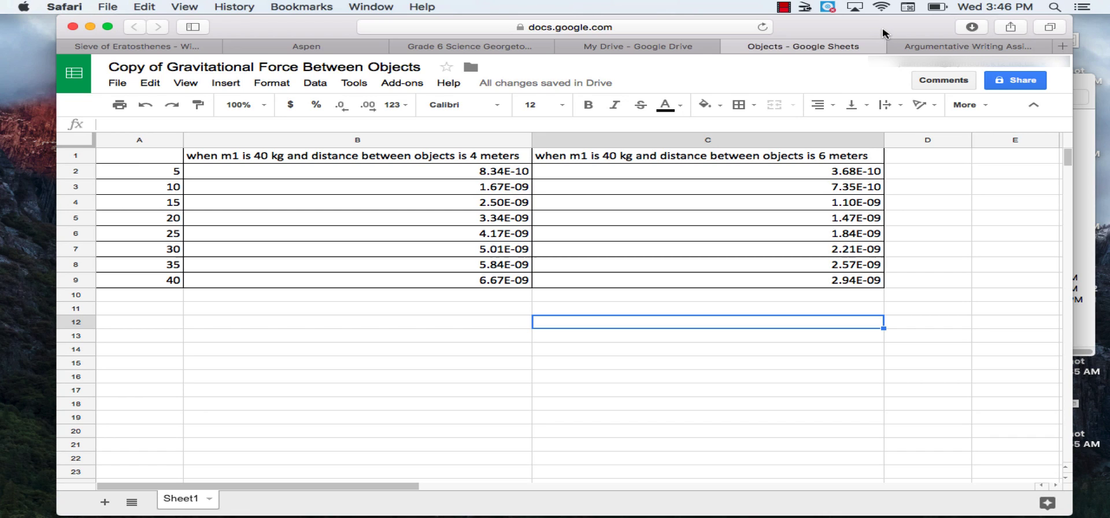
pyautogui.moveTo(879, 31)
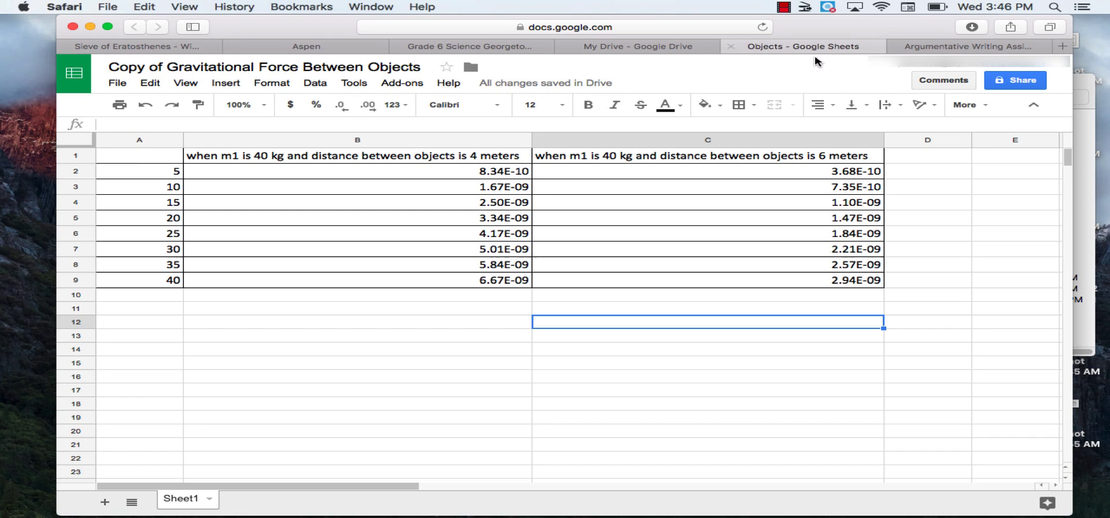
pyautogui.moveTo(323, 147)
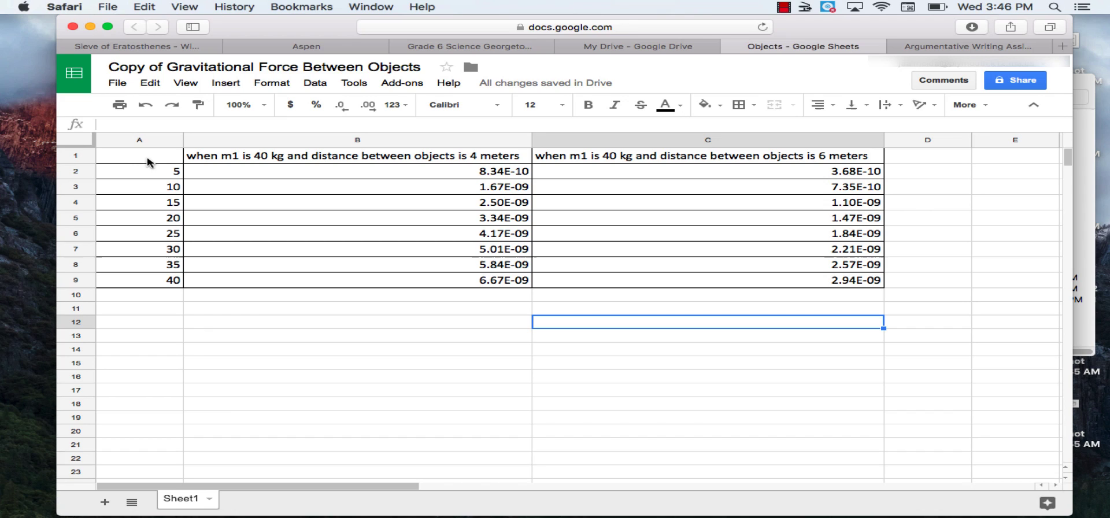
pyautogui.moveTo(163, 164)
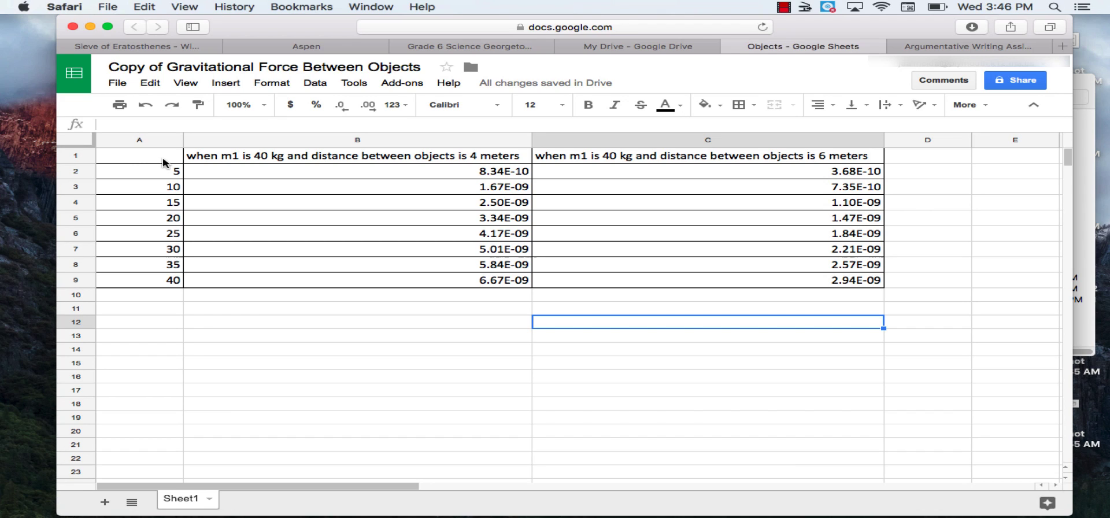
pyautogui.moveTo(178, 161)
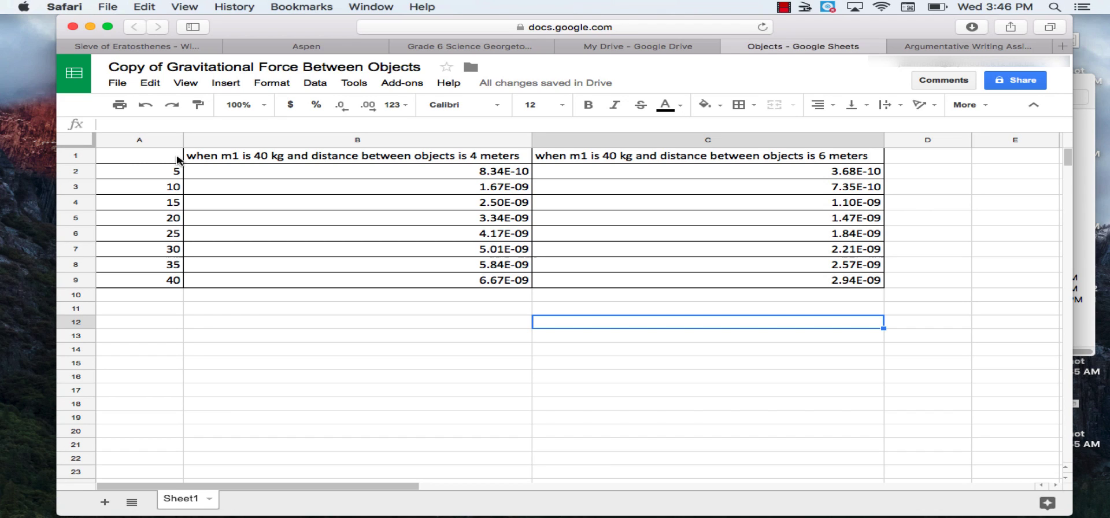
pyautogui.moveTo(161, 158)
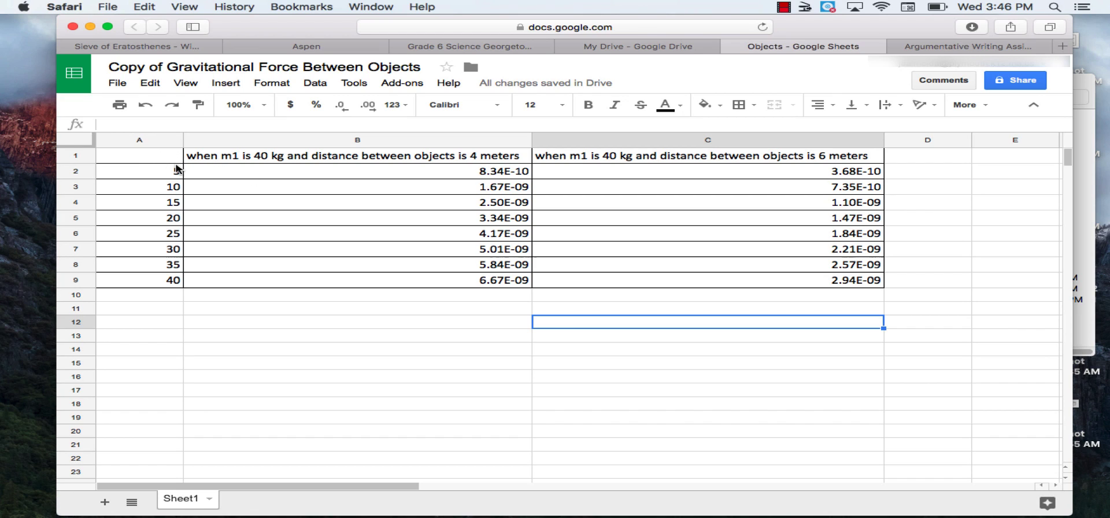
# Select the gravitational force table from A1 to C9 as the chart data
pyautogui.write('5')
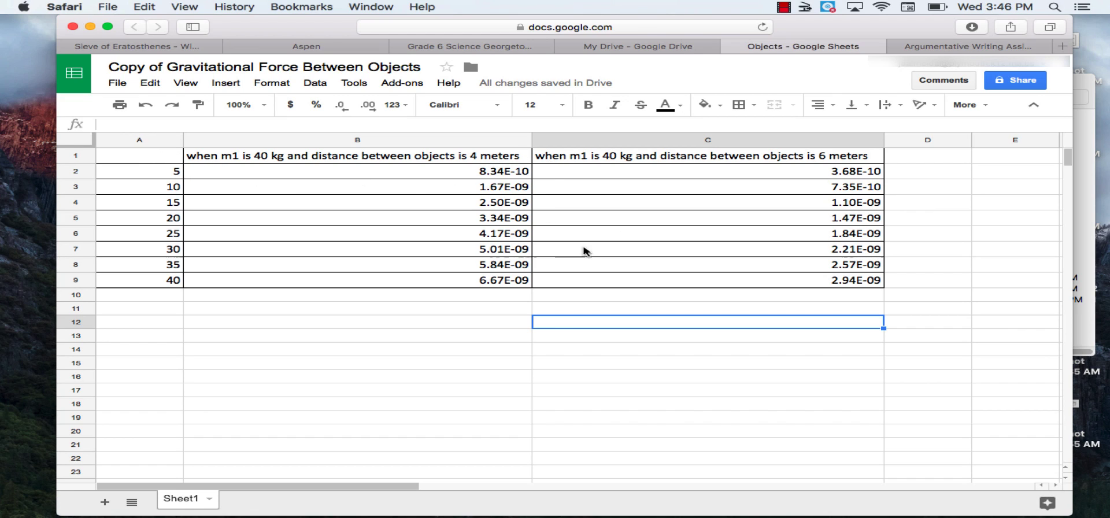
pyautogui.moveTo(539, 247)
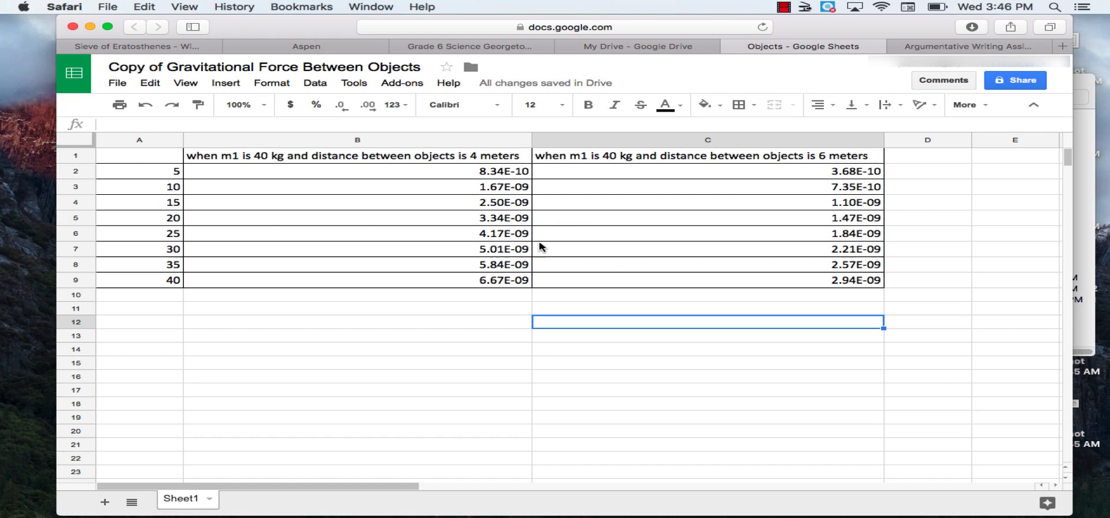
pyautogui.moveTo(374, 222)
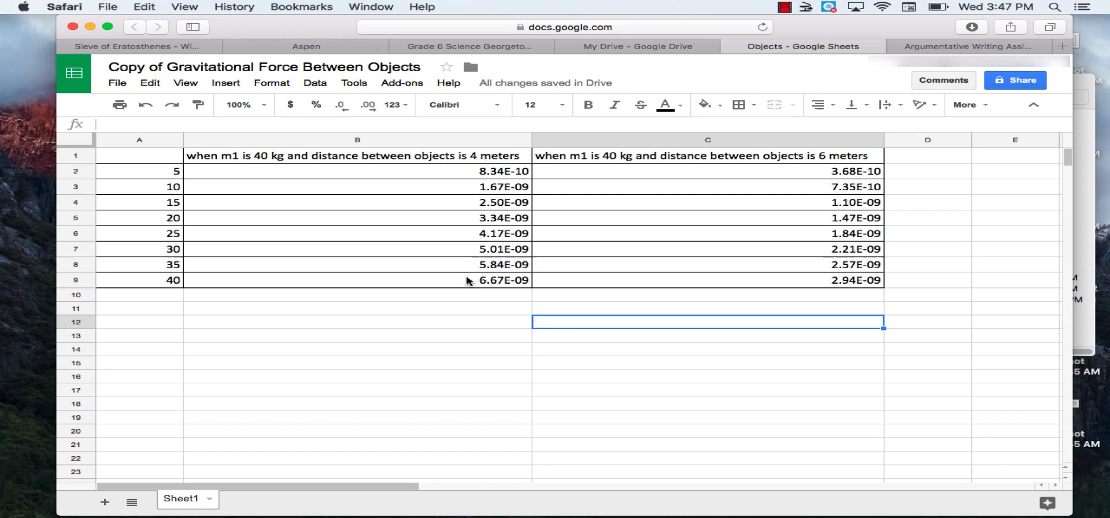
pyautogui.moveTo(443, 222)
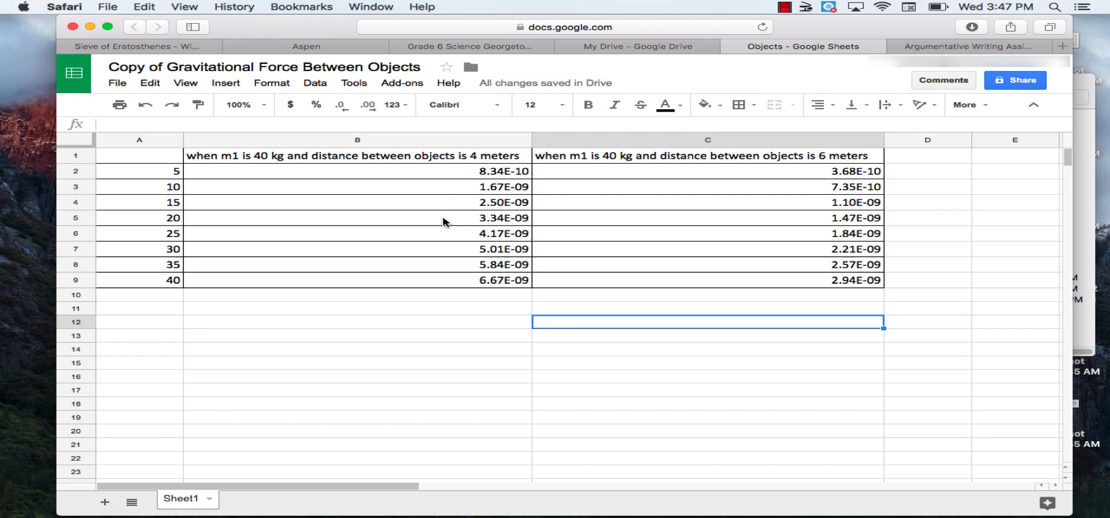
pyautogui.moveTo(157, 163)
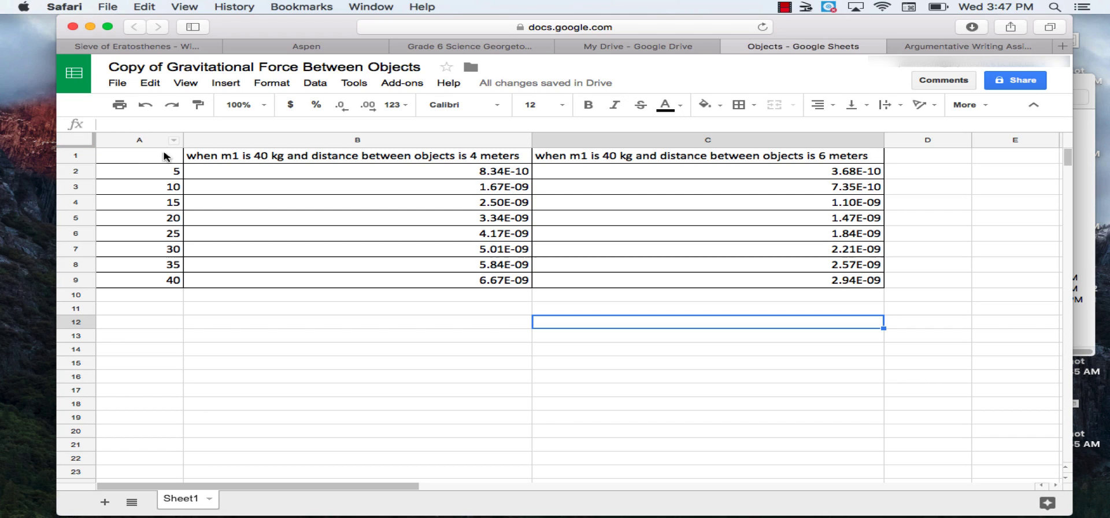
pyautogui.moveTo(150, 156)
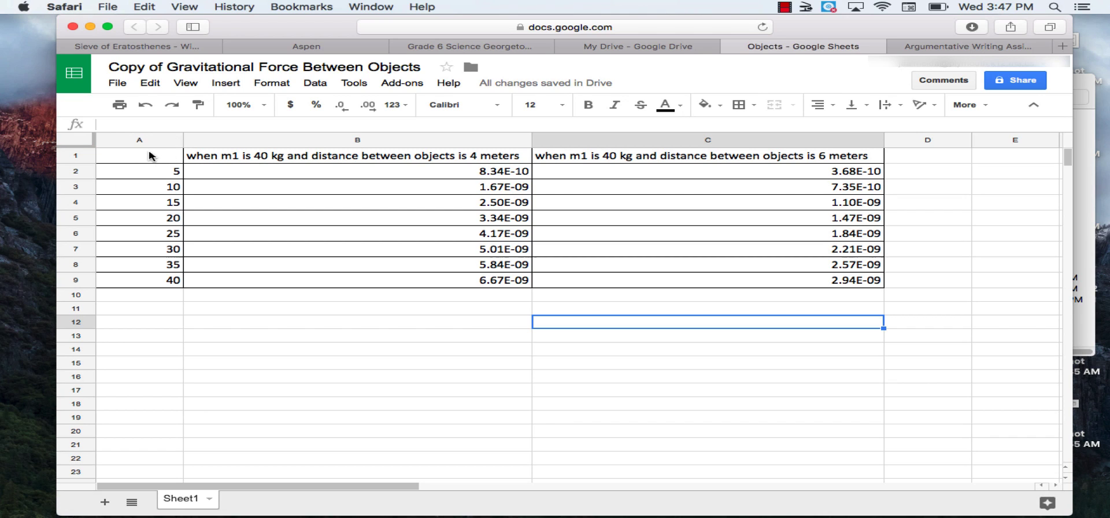
pyautogui.click(357, 322)
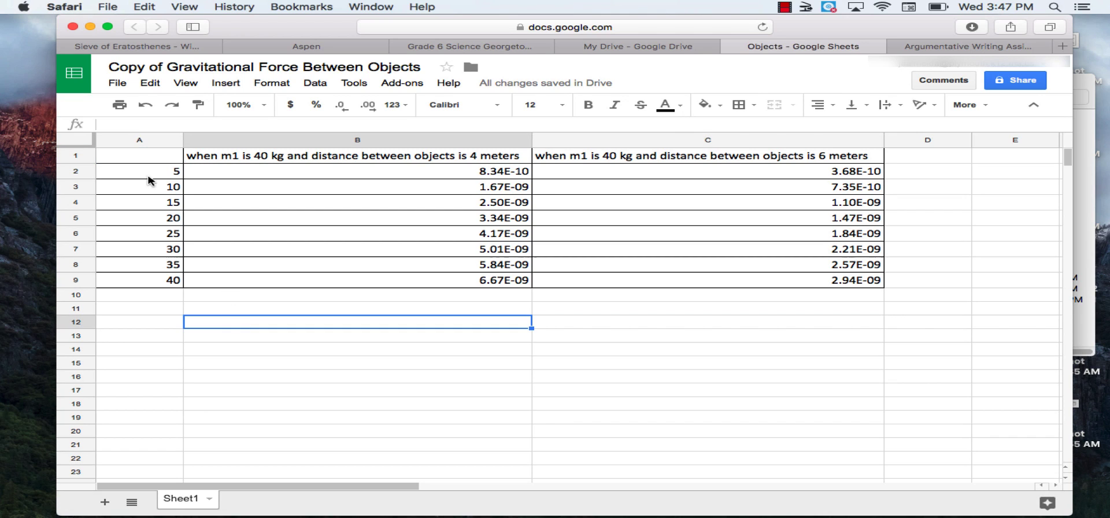
pyautogui.click(139, 155)
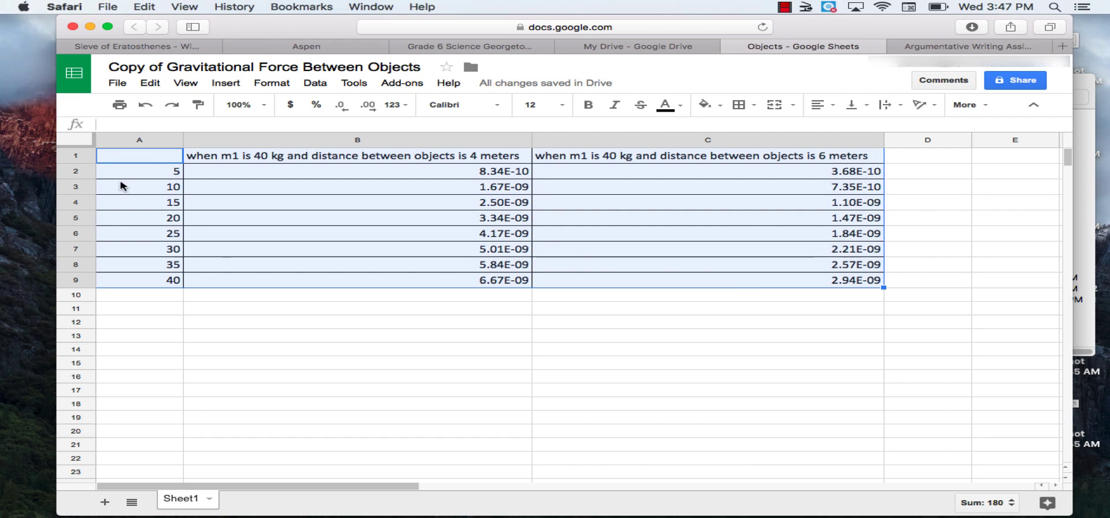
pyautogui.moveTo(387, 305)
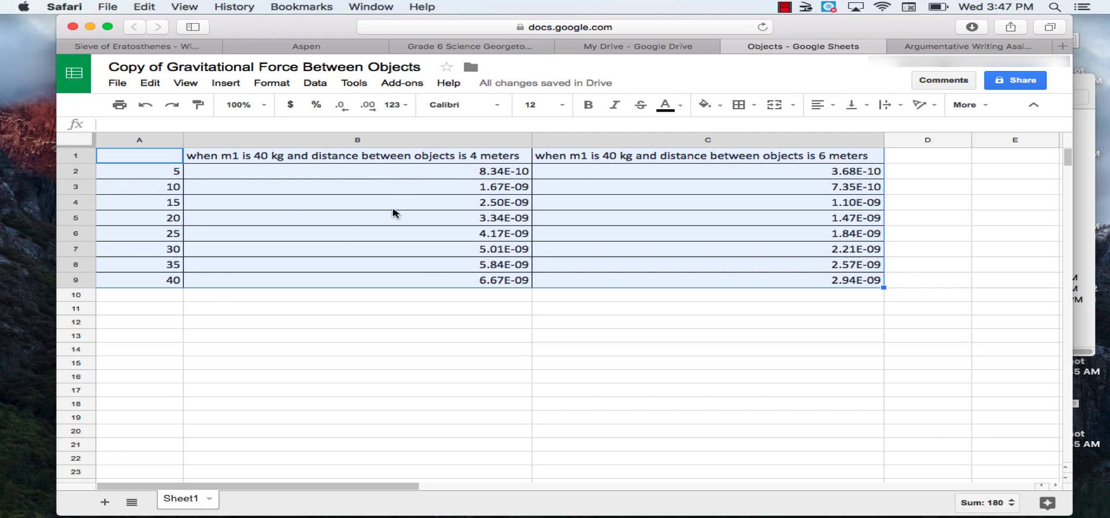
pyautogui.moveTo(485, 222)
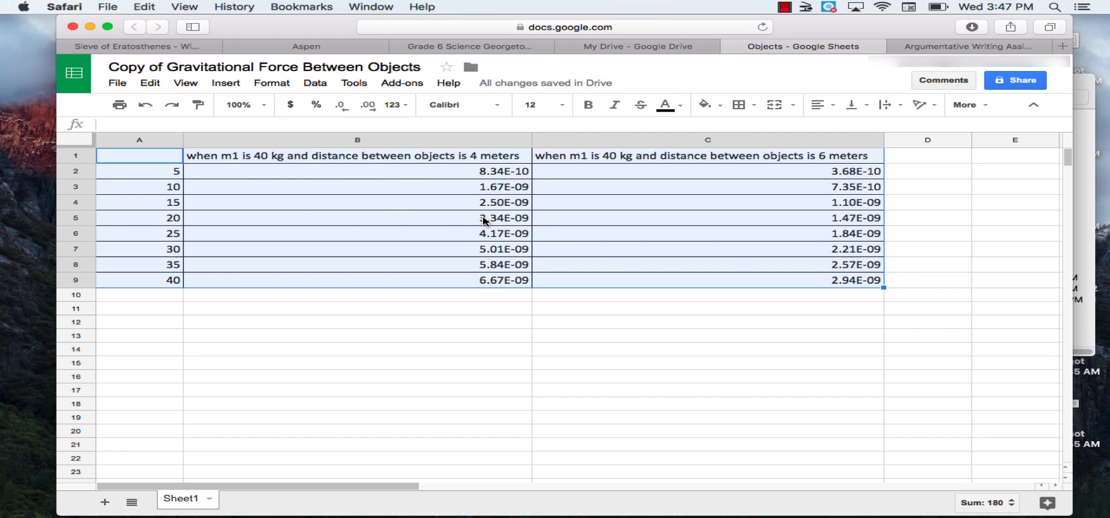
pyautogui.moveTo(225, 83)
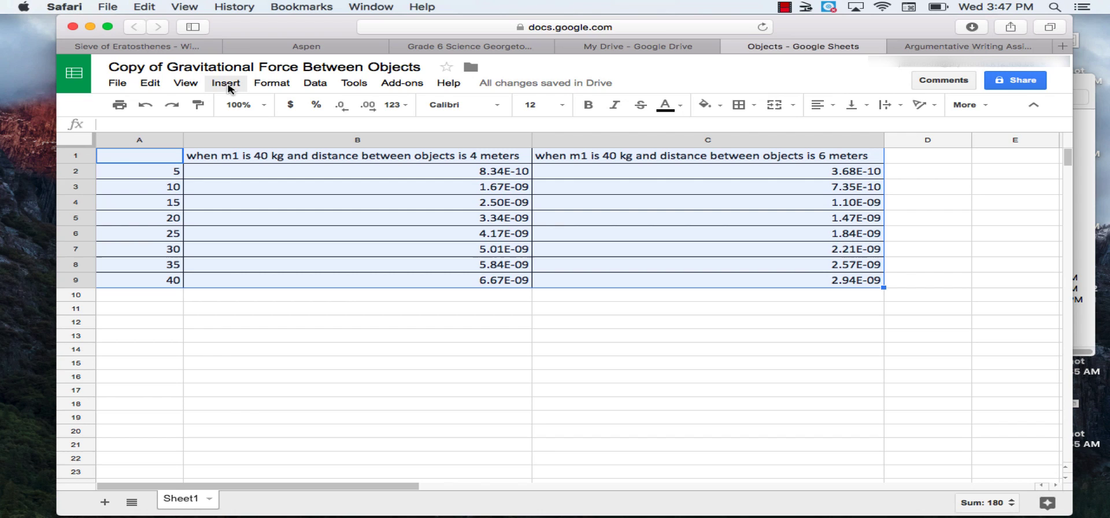
pyautogui.moveTo(226, 87)
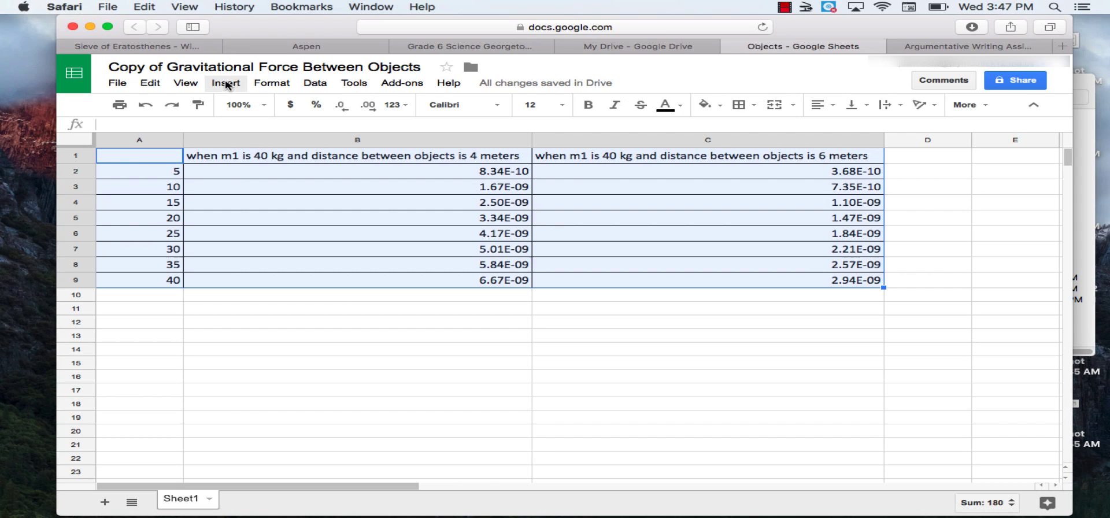
# Insert a chart of the selected range from the Insert menu
pyautogui.click(225, 82)
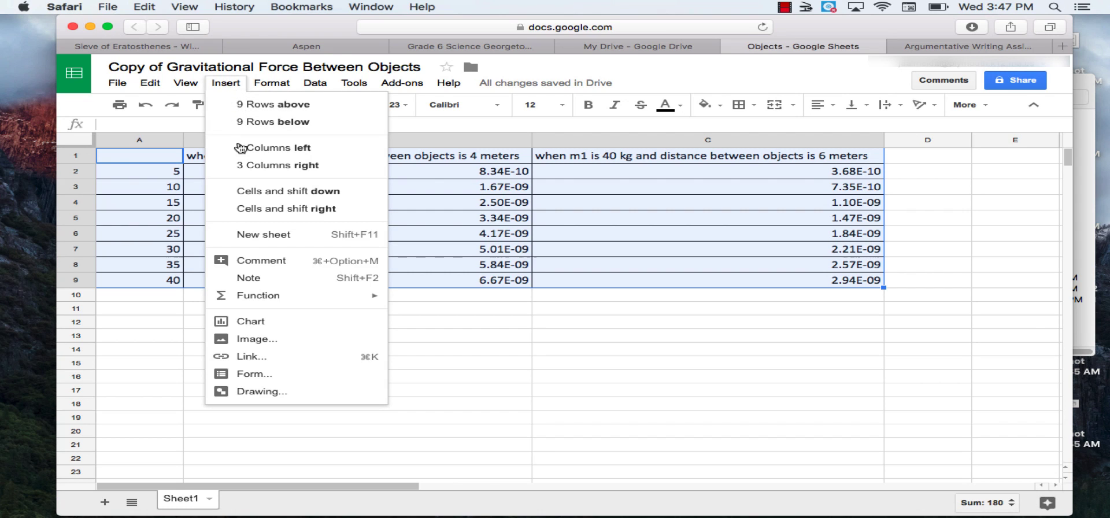
pyautogui.moveTo(250, 322)
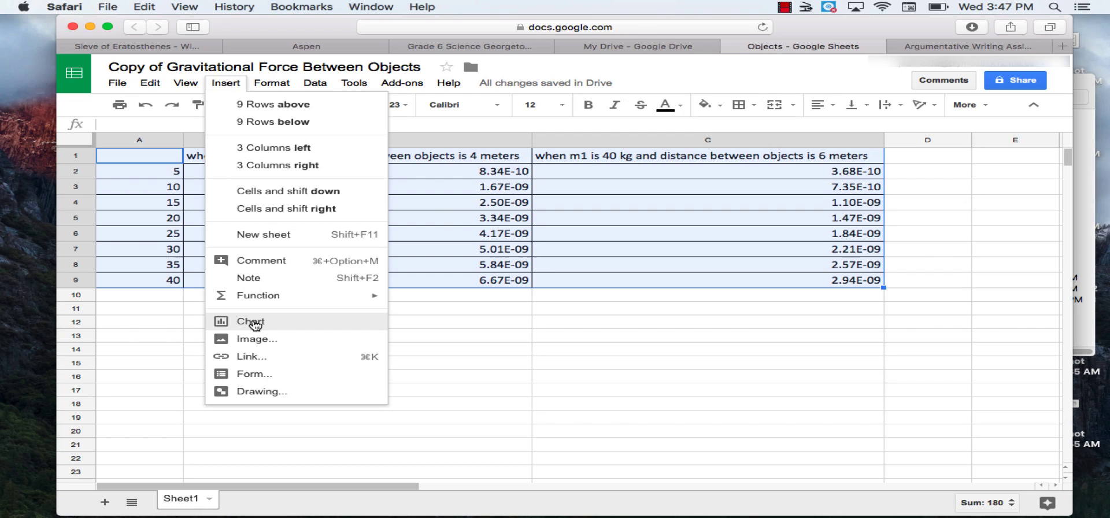
pyautogui.click(252, 321)
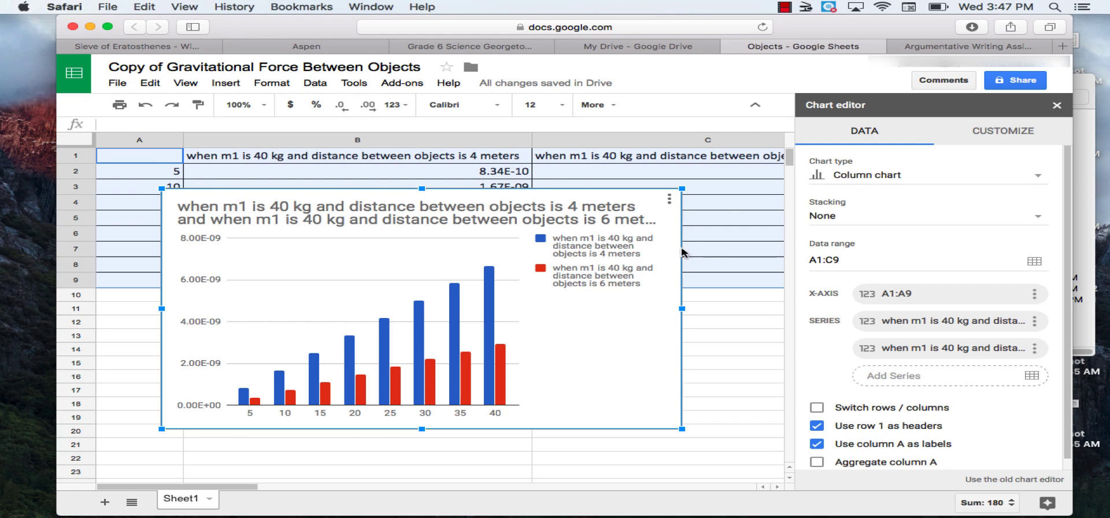
pyautogui.moveTo(685, 255)
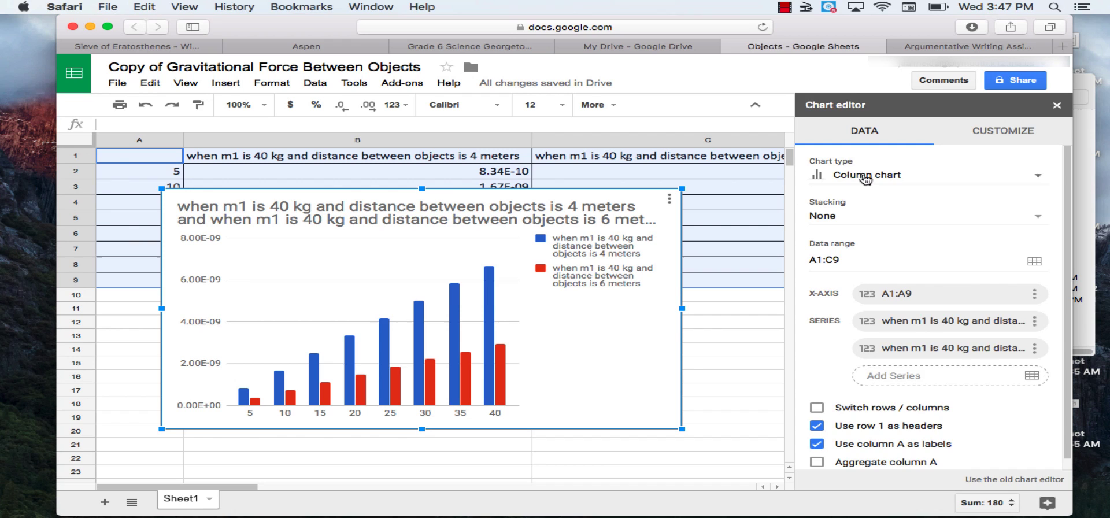
pyautogui.moveTo(690, 225)
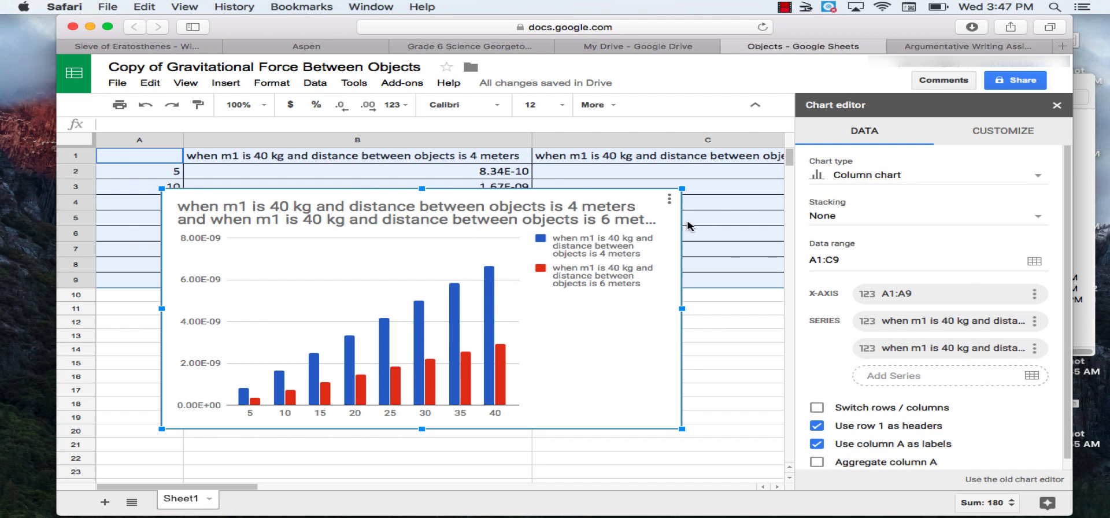
pyautogui.moveTo(855, 174)
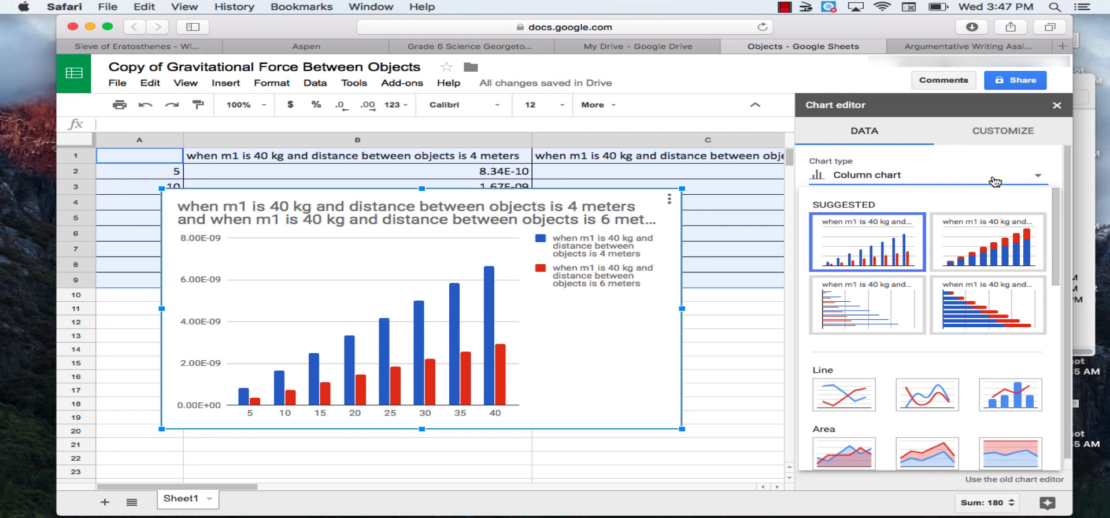
pyautogui.moveTo(843, 394)
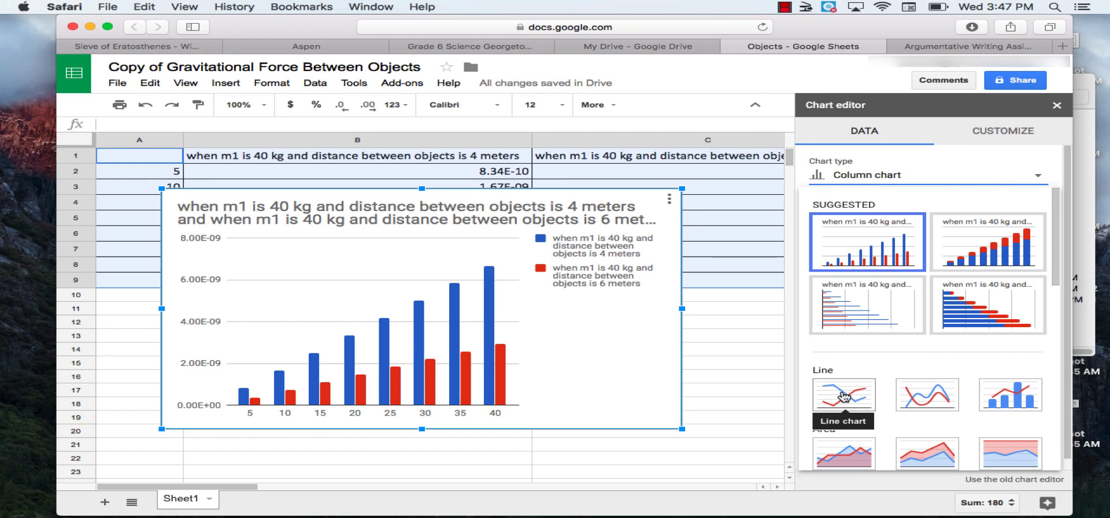
# Change the chart type to Line chart
pyautogui.click(842, 395)
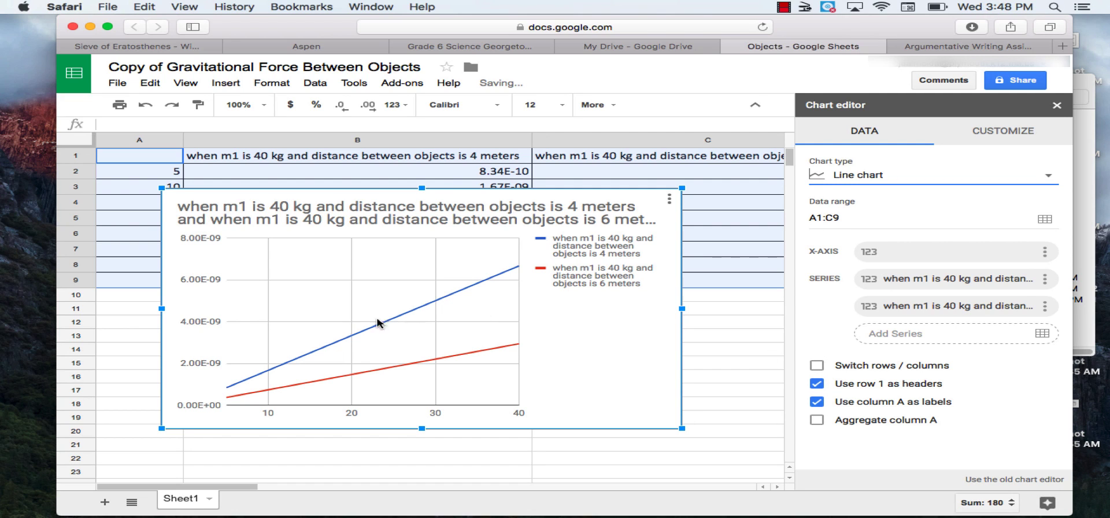
pyautogui.moveTo(325, 385)
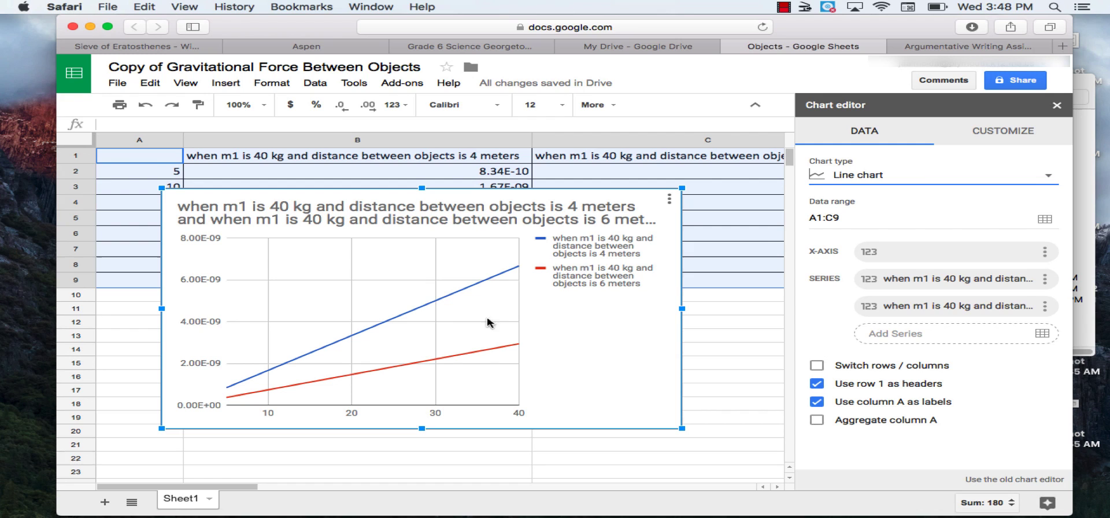
pyautogui.moveTo(955, 141)
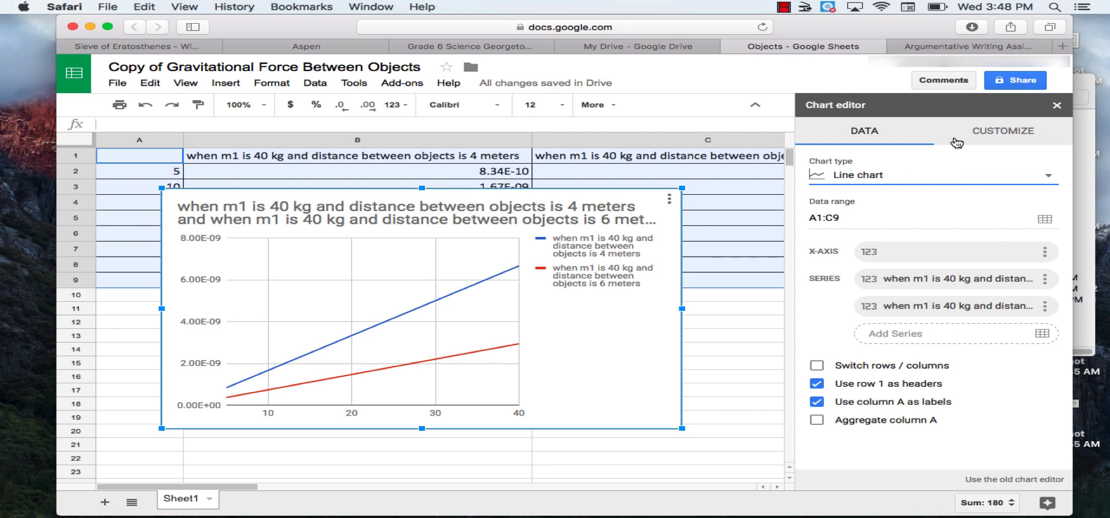
pyautogui.moveTo(612, 244)
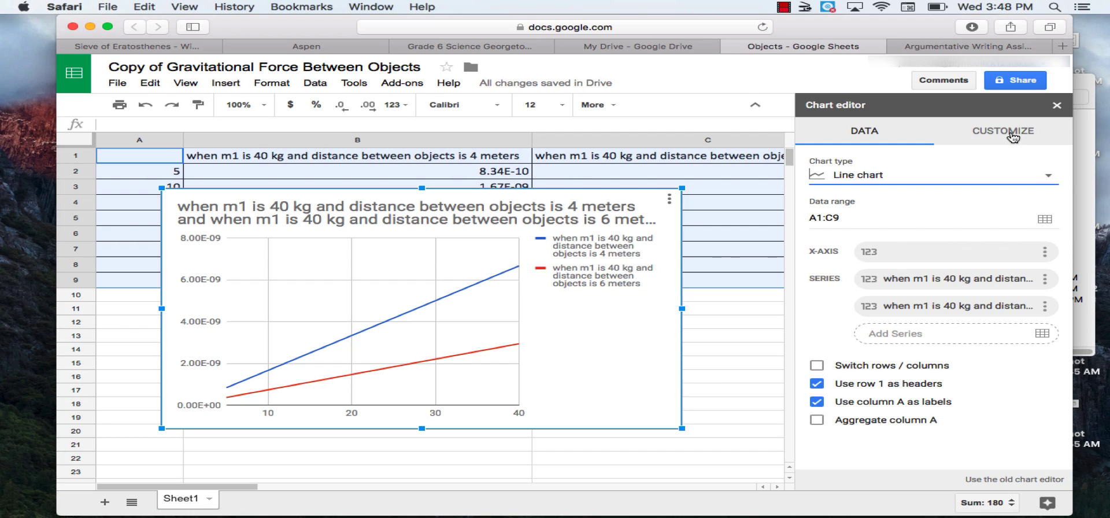
pyautogui.moveTo(1011, 137)
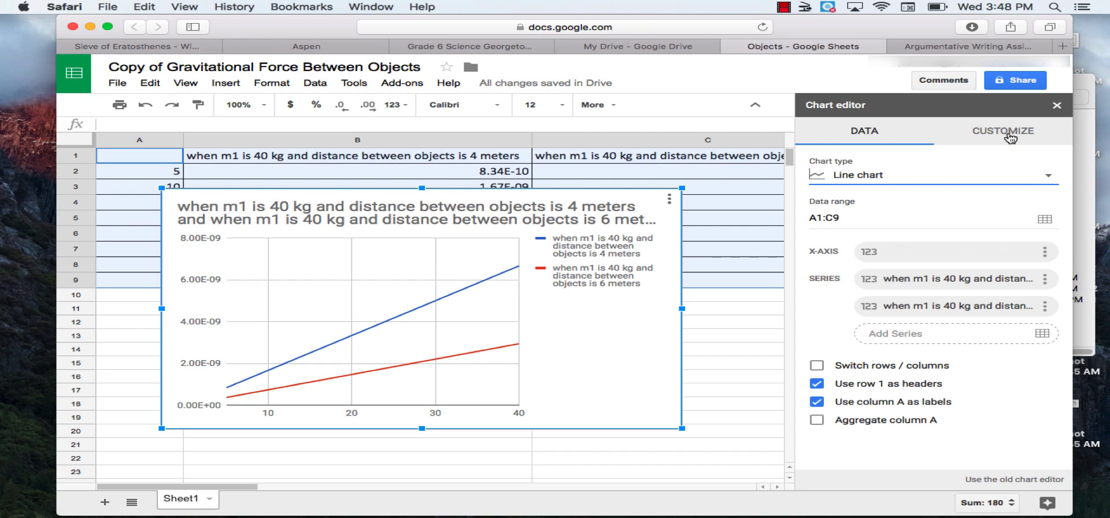
# Select and clear the default title under Customize > Chart & axis titles
pyautogui.click(1002, 131)
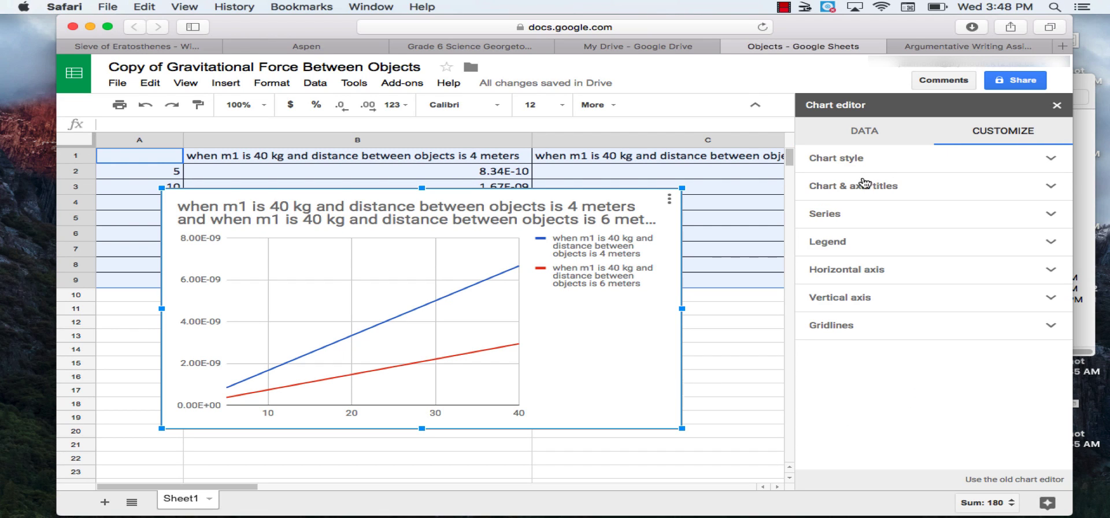
pyautogui.moveTo(871, 195)
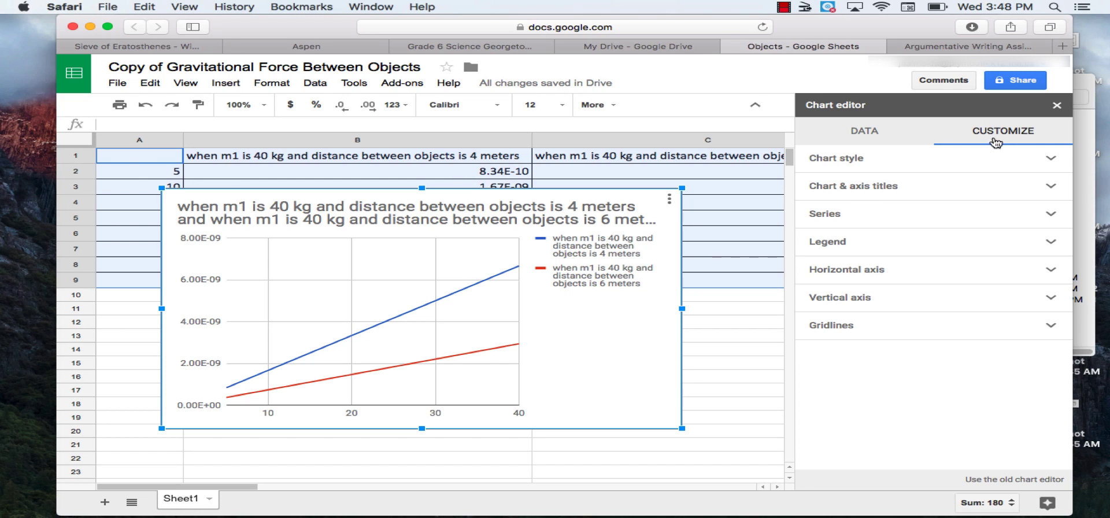
pyautogui.click(837, 158)
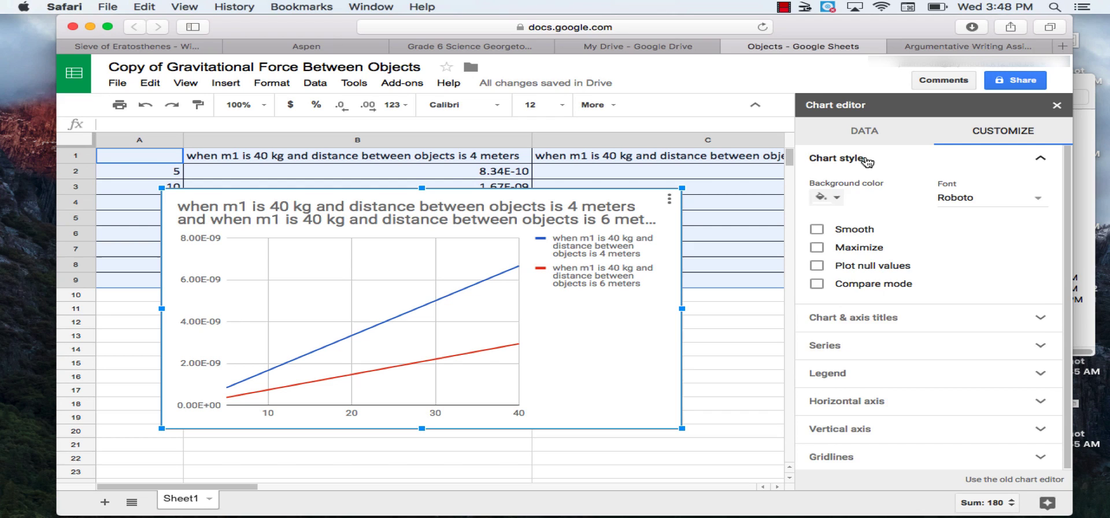
pyautogui.click(838, 158)
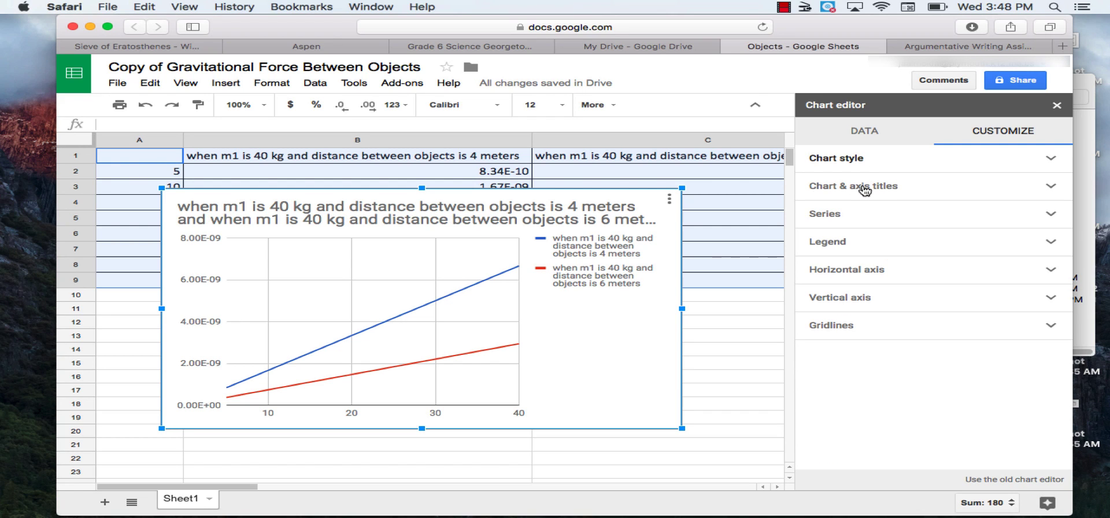
pyautogui.click(851, 185)
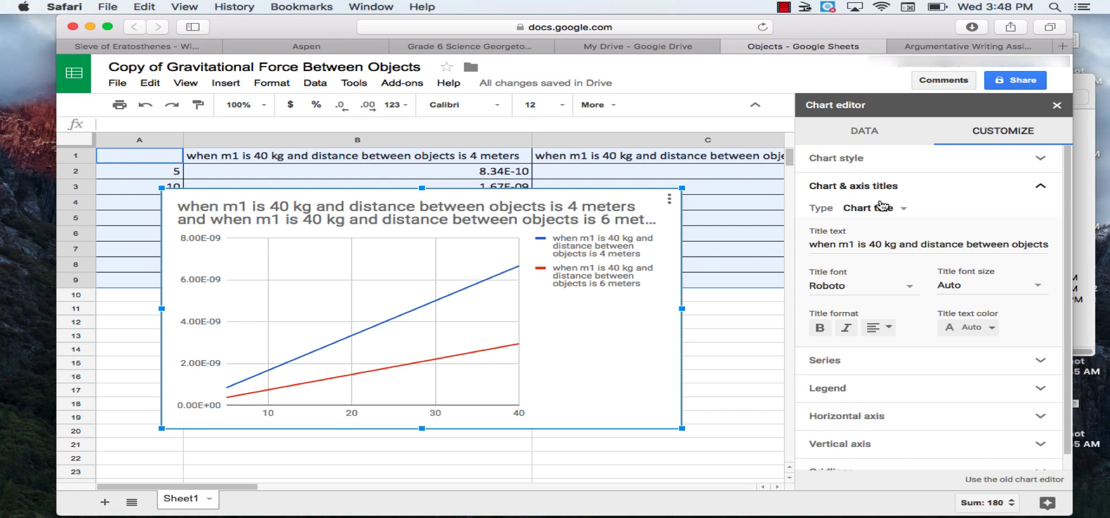
pyautogui.moveTo(890, 208)
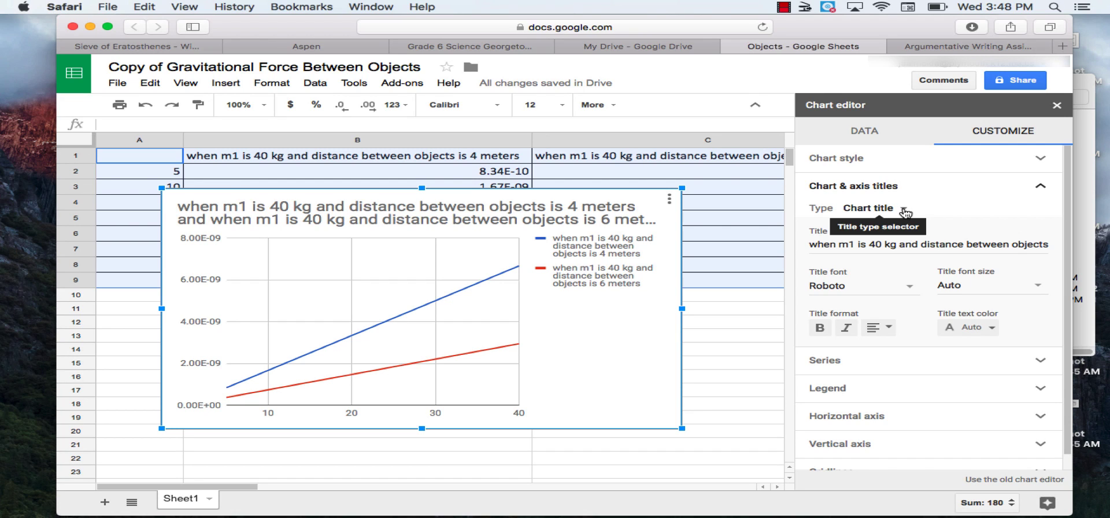
pyautogui.moveTo(881, 211)
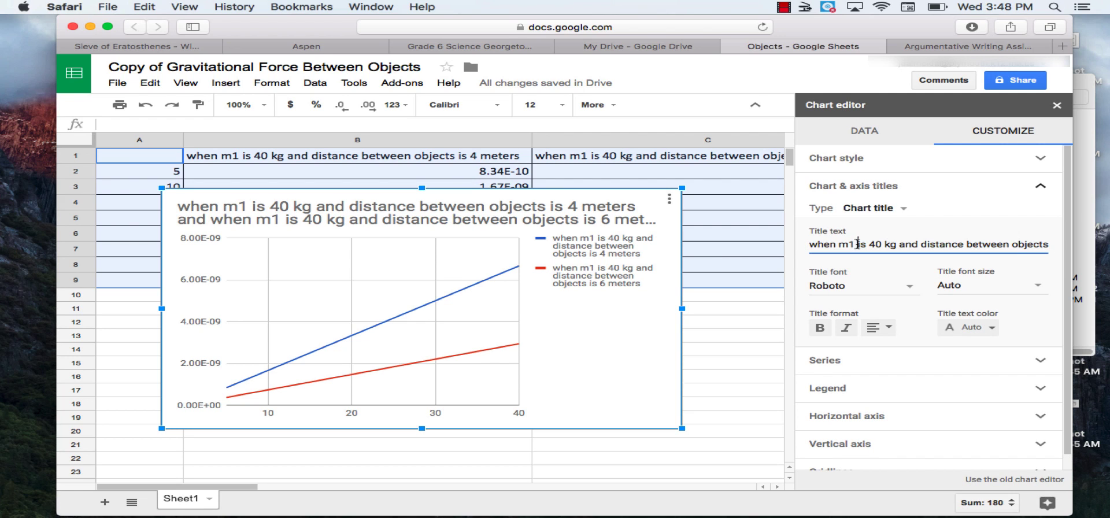
pyautogui.tripleClick(927, 243)
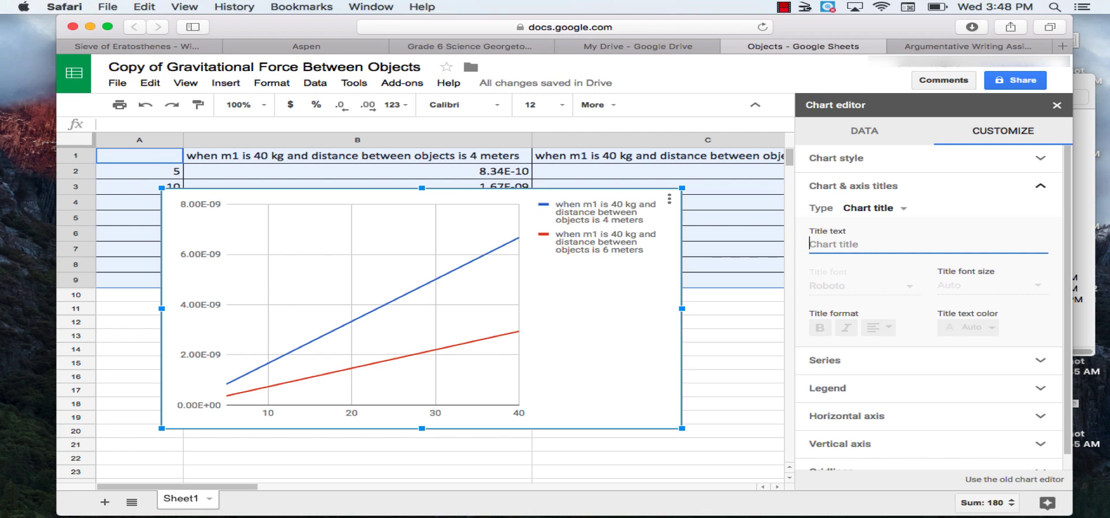
pyautogui.moveTo(881, 221)
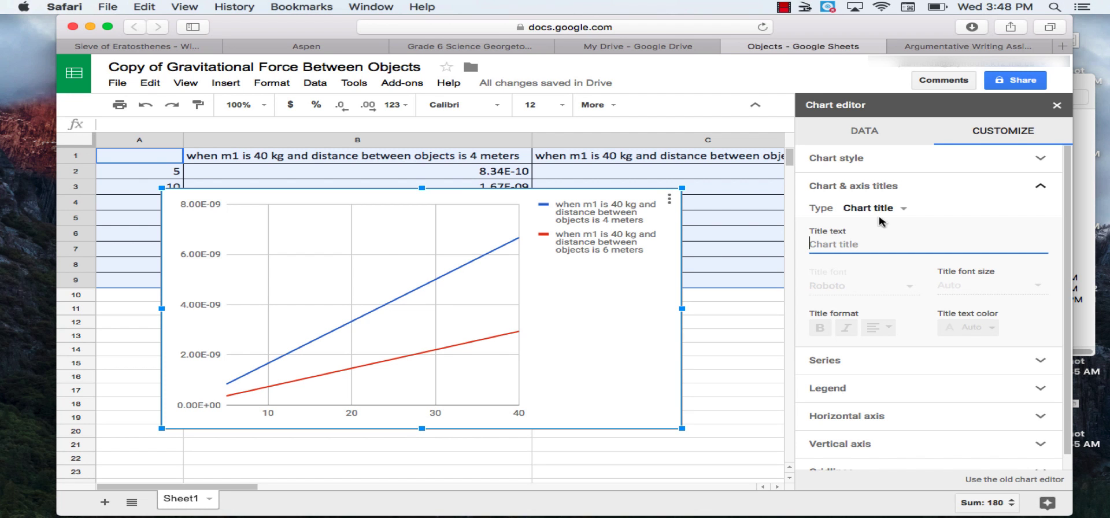
pyautogui.click(470, 47)
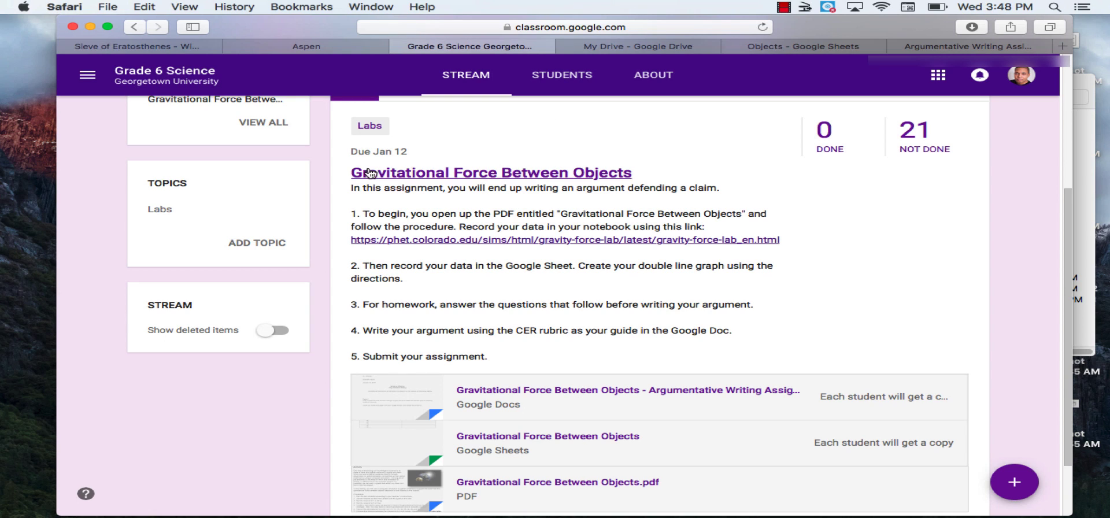
pyautogui.moveTo(455, 176)
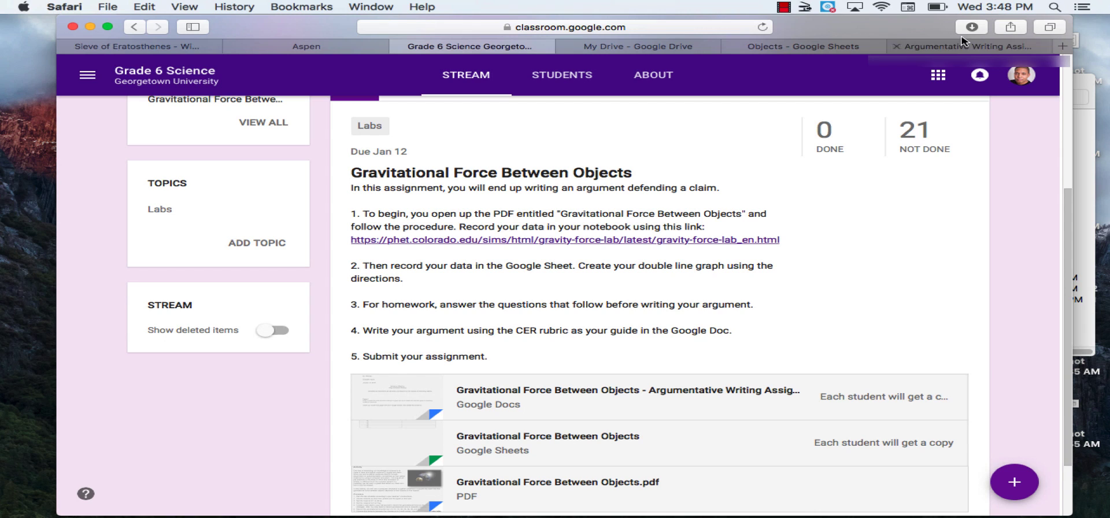
# Return from the Classroom assignment to the Objects spreadsheet tab
pyautogui.click(803, 47)
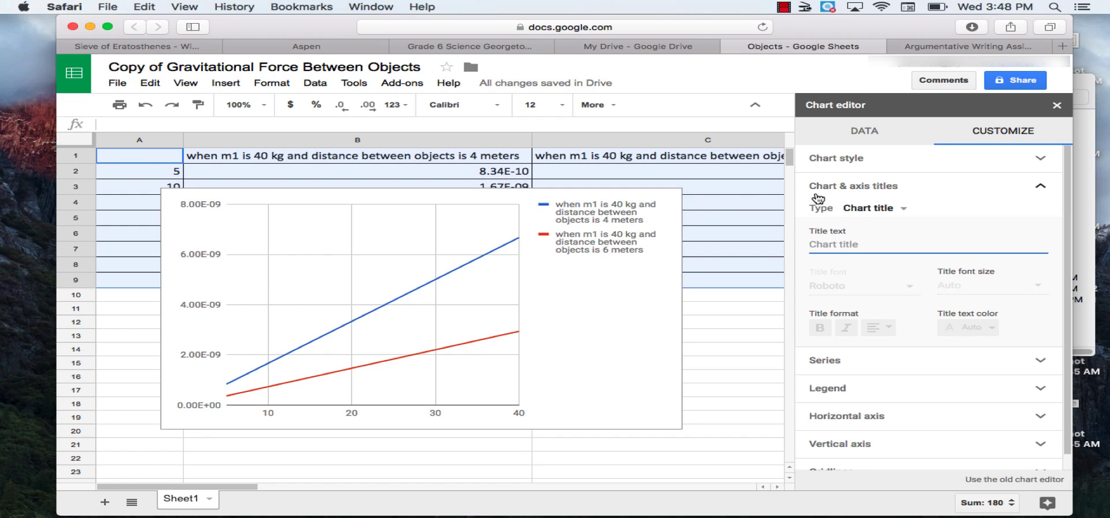
# Enter the chart title 'Gravitational Force Between Objects' and center-align it
pyautogui.write('Gravitational Force Be')
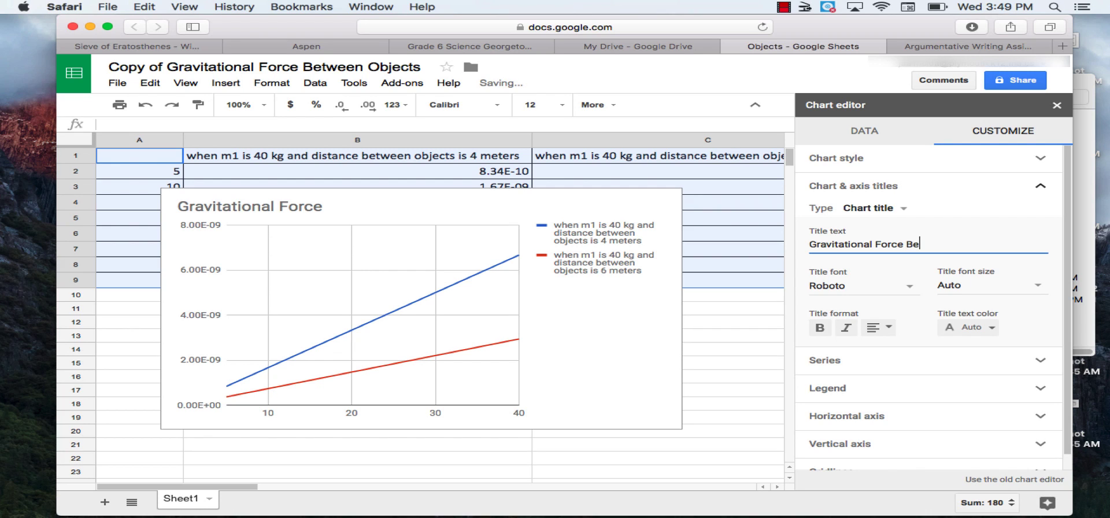
pyautogui.write('tween Objects')
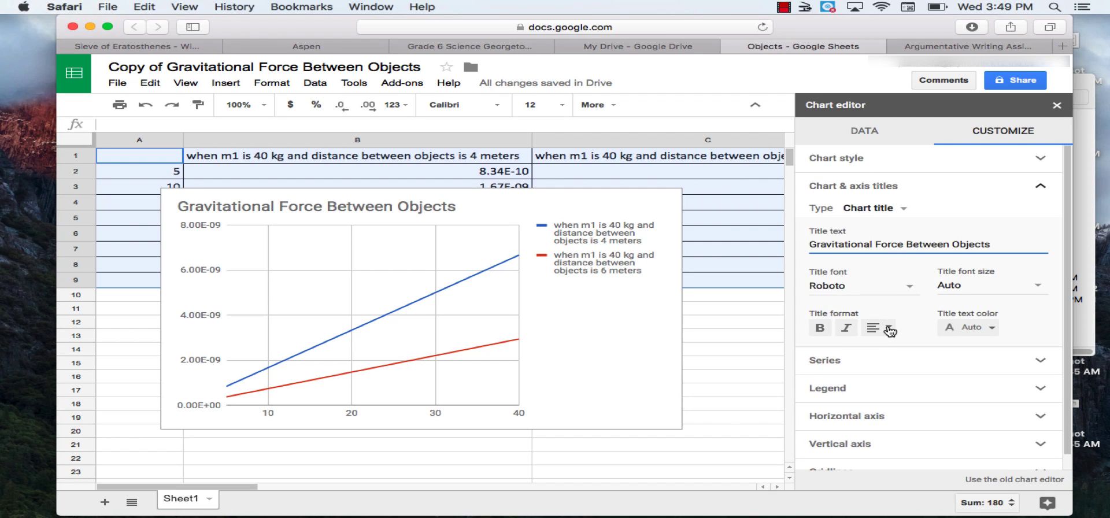
pyautogui.click(887, 328)
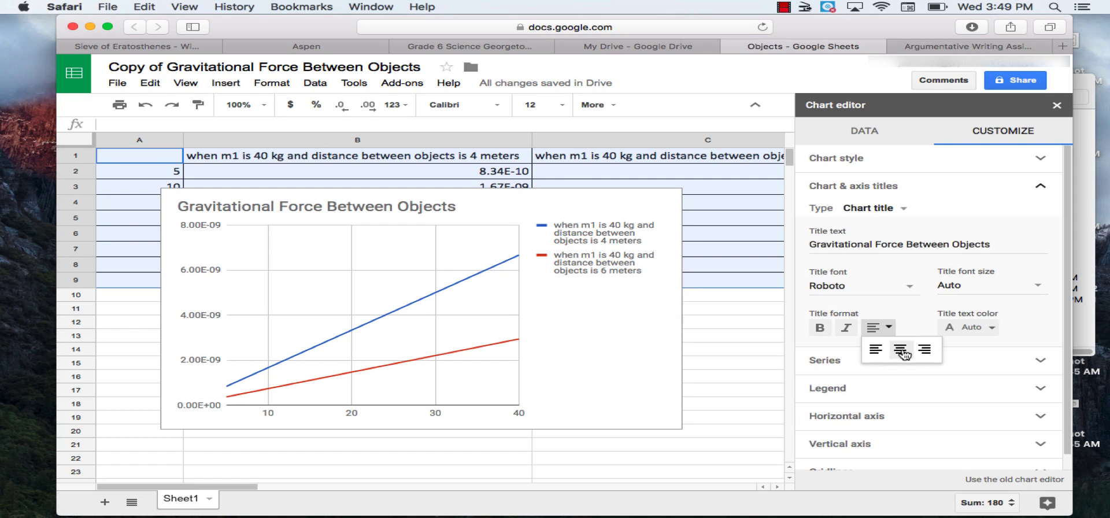
pyautogui.click(899, 350)
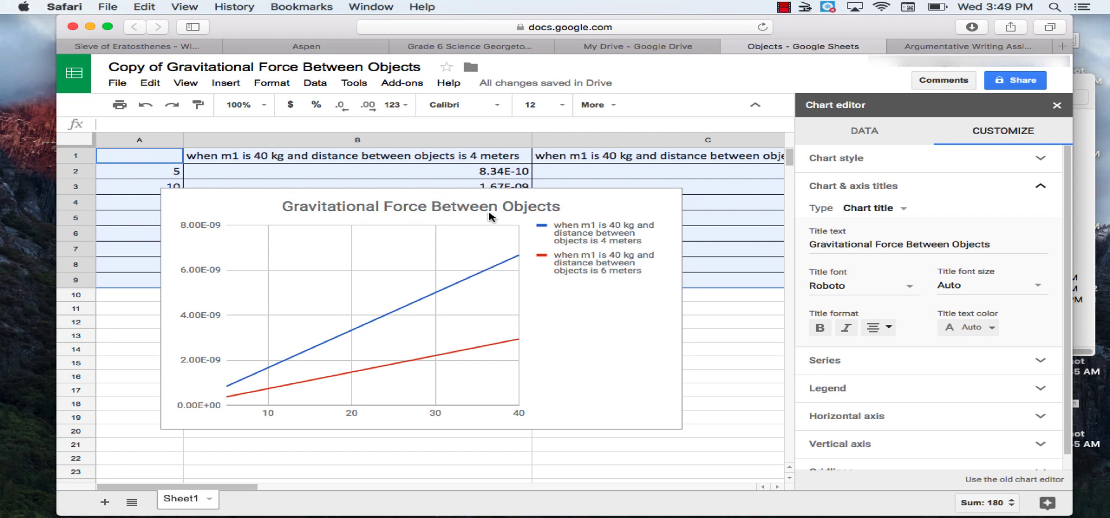
pyautogui.moveTo(566, 216)
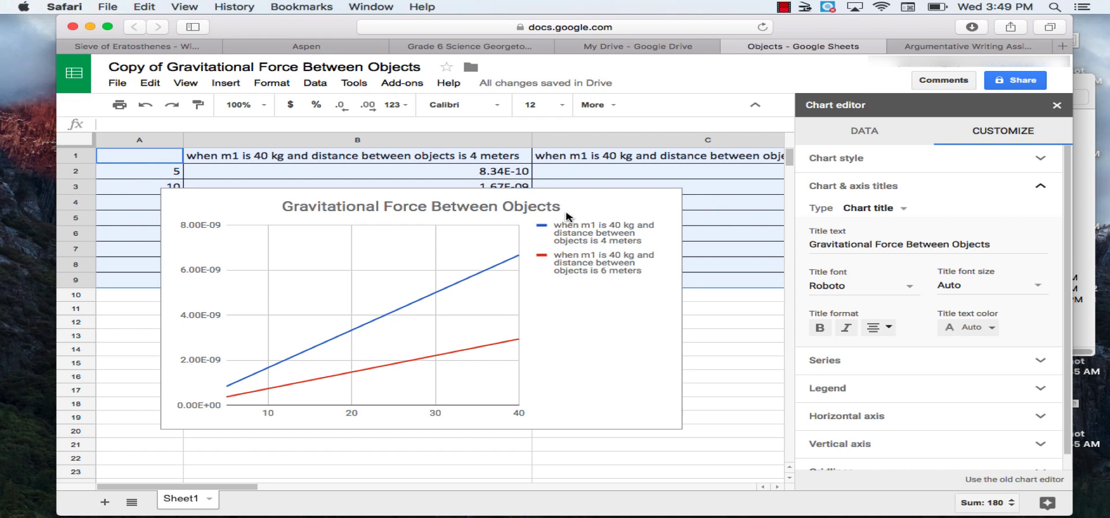
# Drag the chart lower so the table's mass and force values show
pyautogui.click(872, 208)
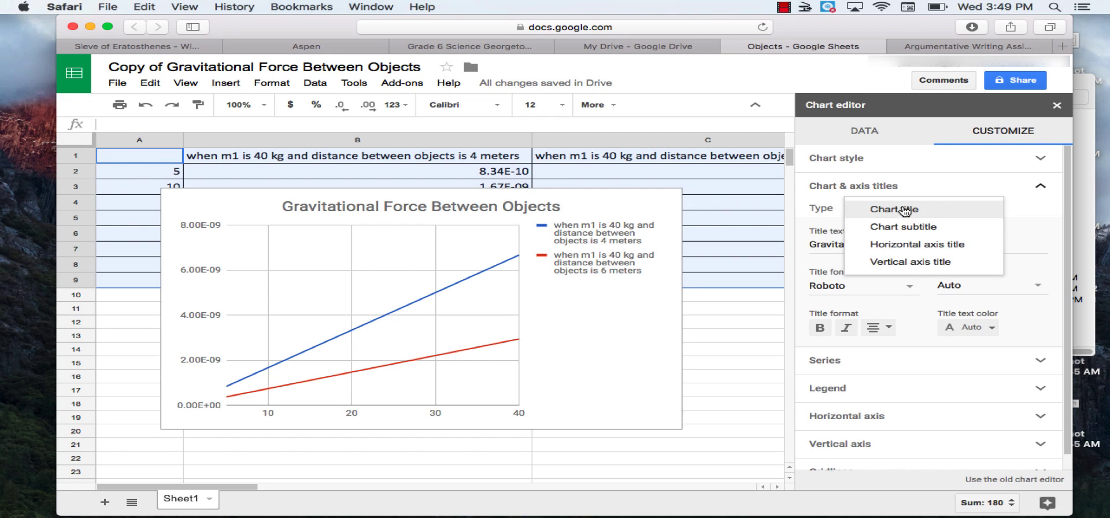
pyautogui.moveTo(694, 307)
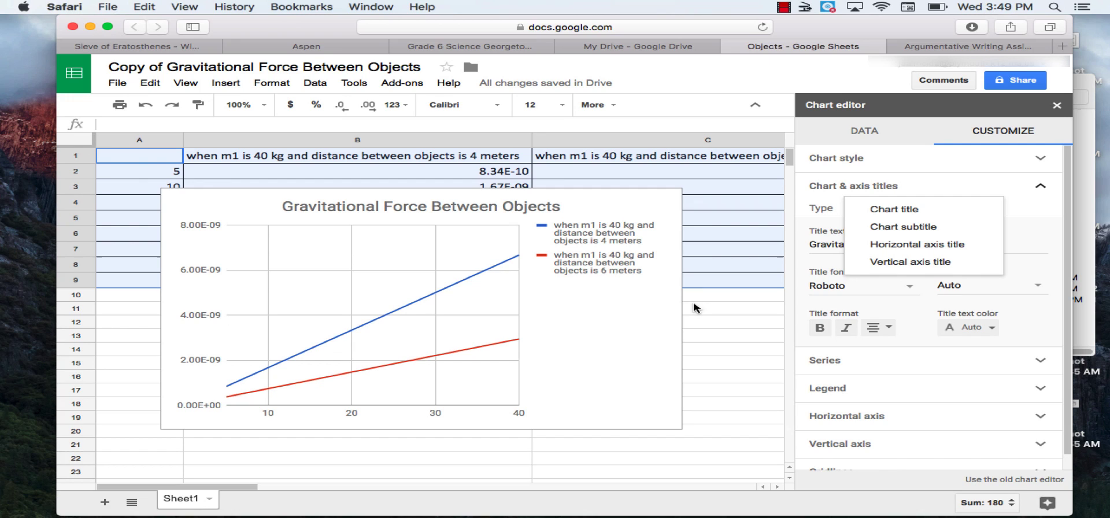
pyautogui.moveTo(446, 426)
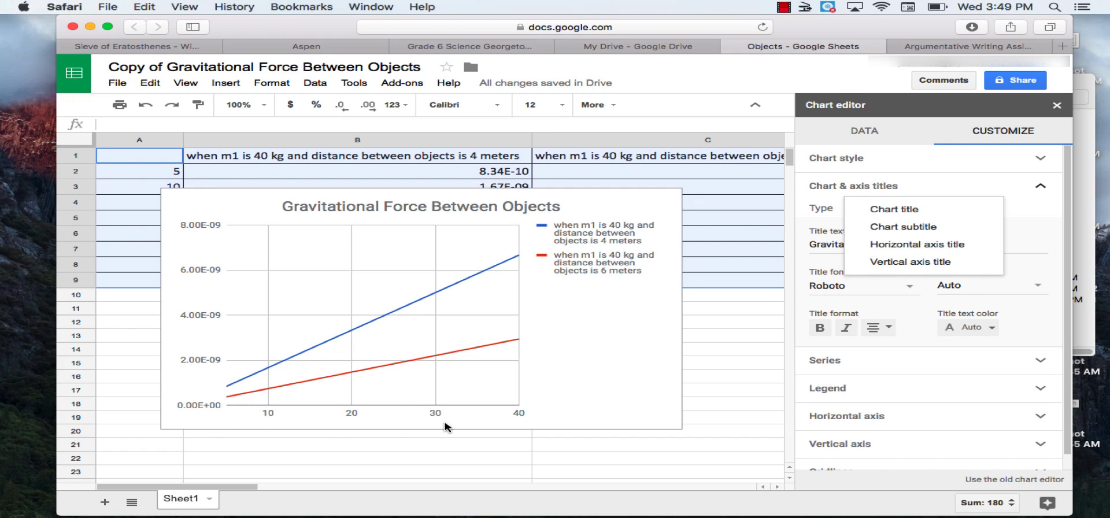
pyautogui.moveTo(204, 189)
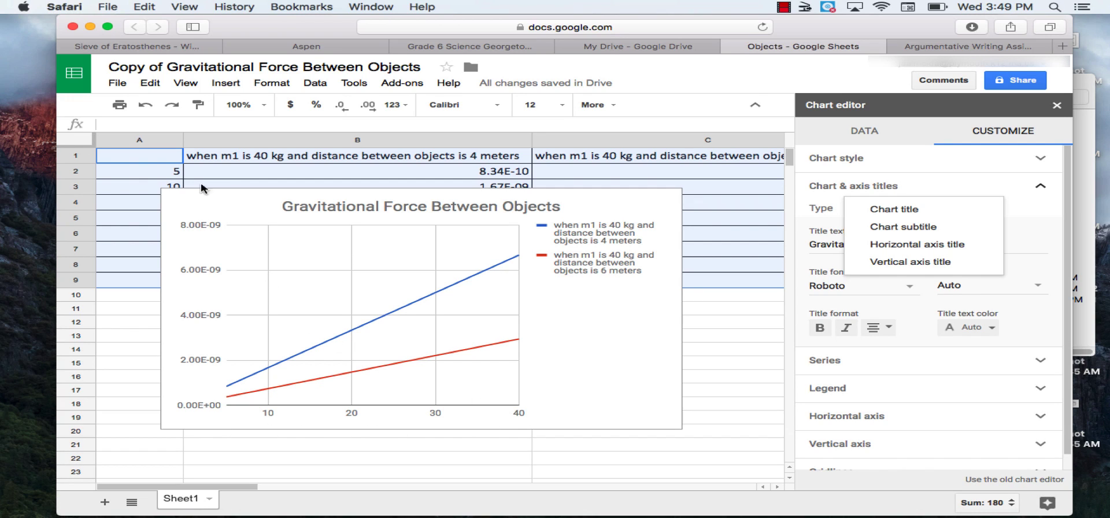
pyautogui.moveTo(189, 199)
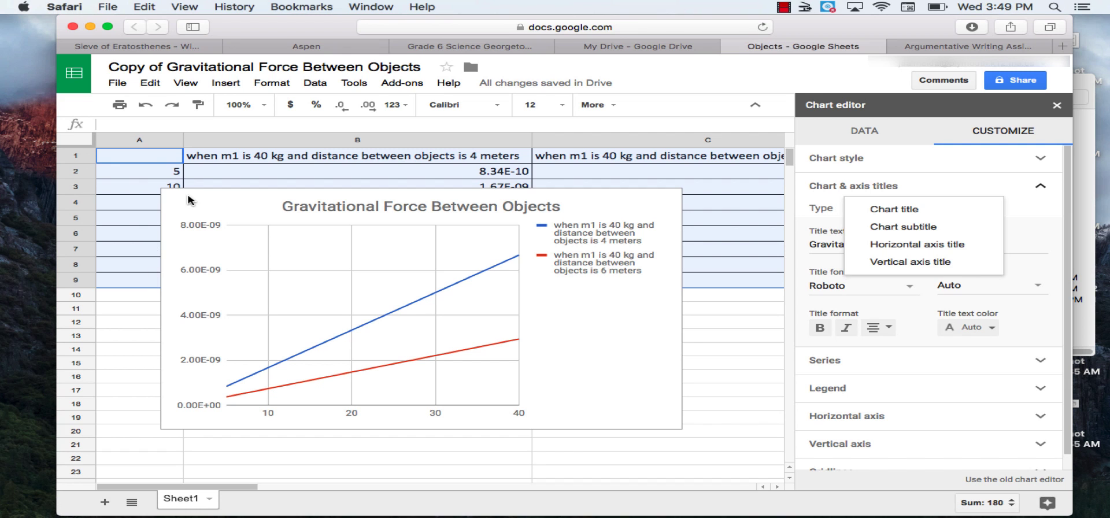
pyautogui.click(893, 209)
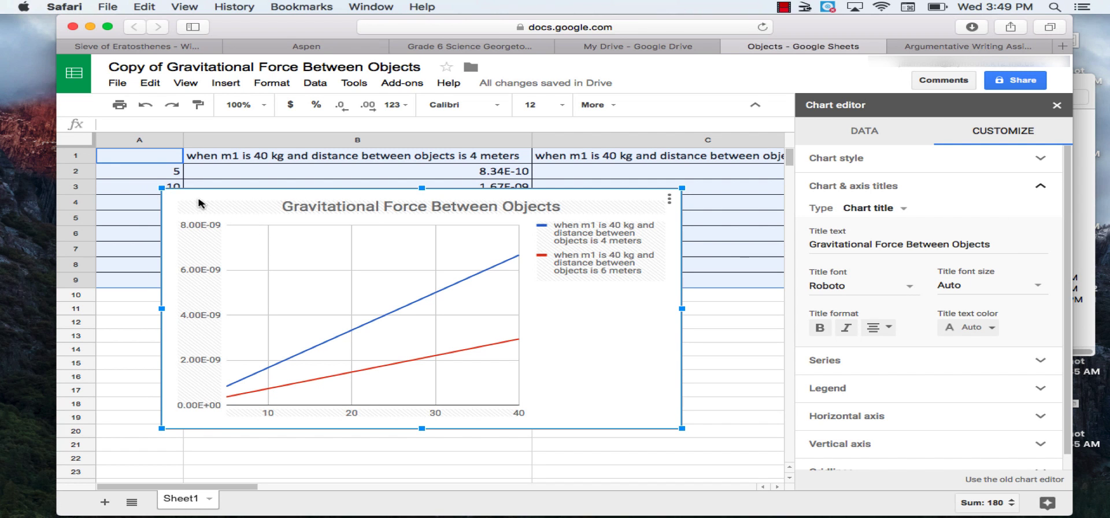
pyautogui.moveTo(420, 307); pyautogui.dragTo(487, 356)
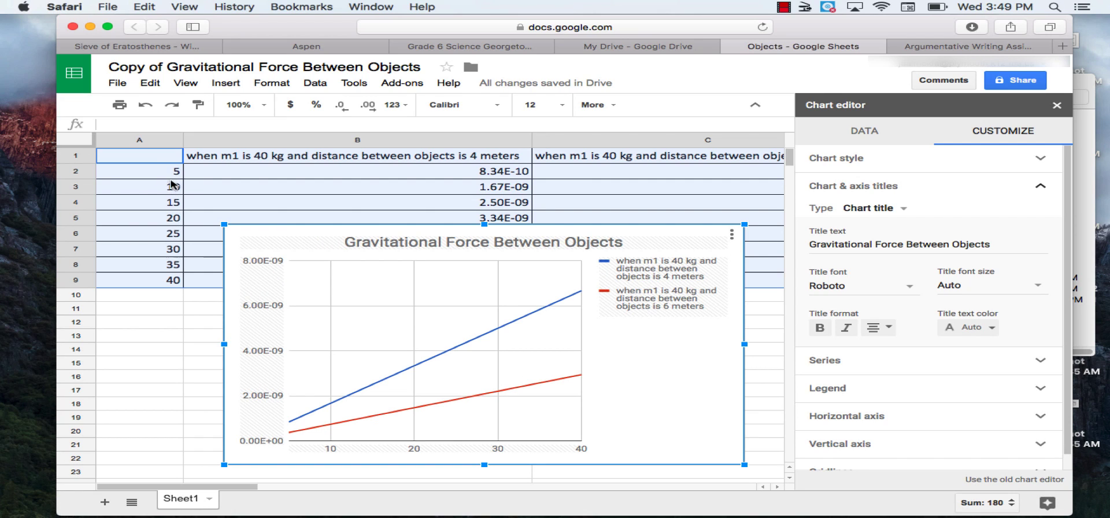
pyautogui.moveTo(171, 171)
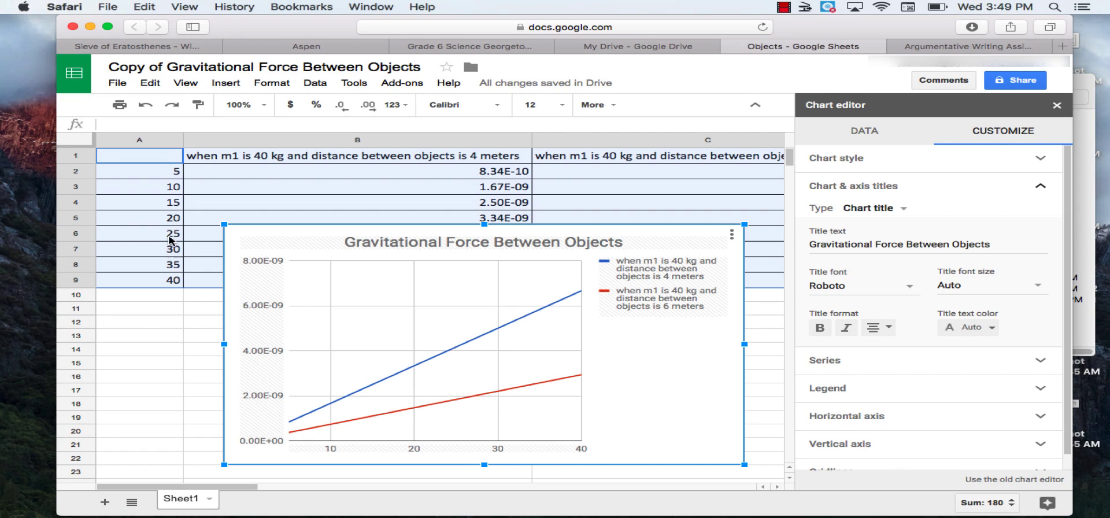
pyautogui.moveTo(892, 237)
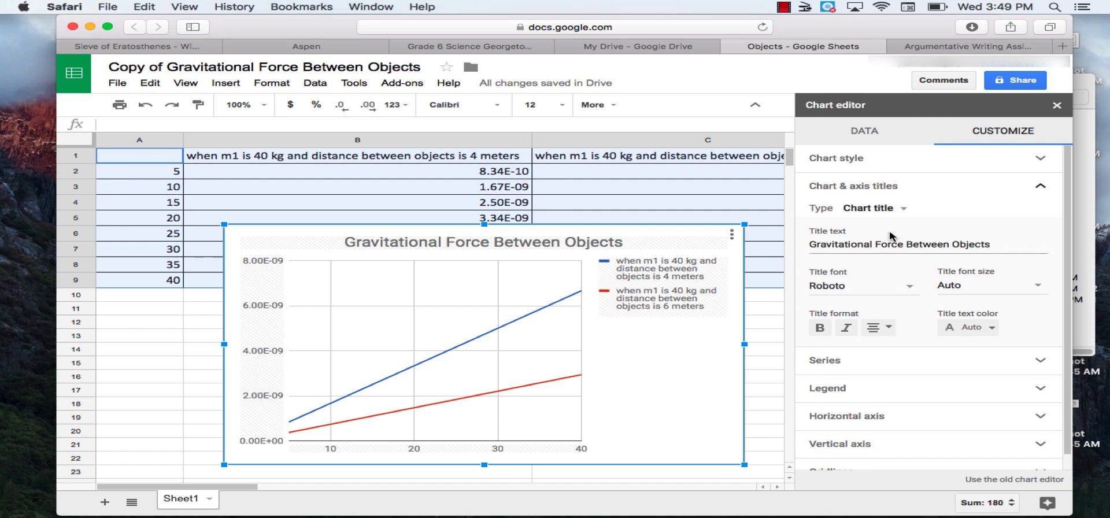
# Set the horizontal axis title to 'Mass of Object 2 (in kilograms)'
pyautogui.click(872, 208)
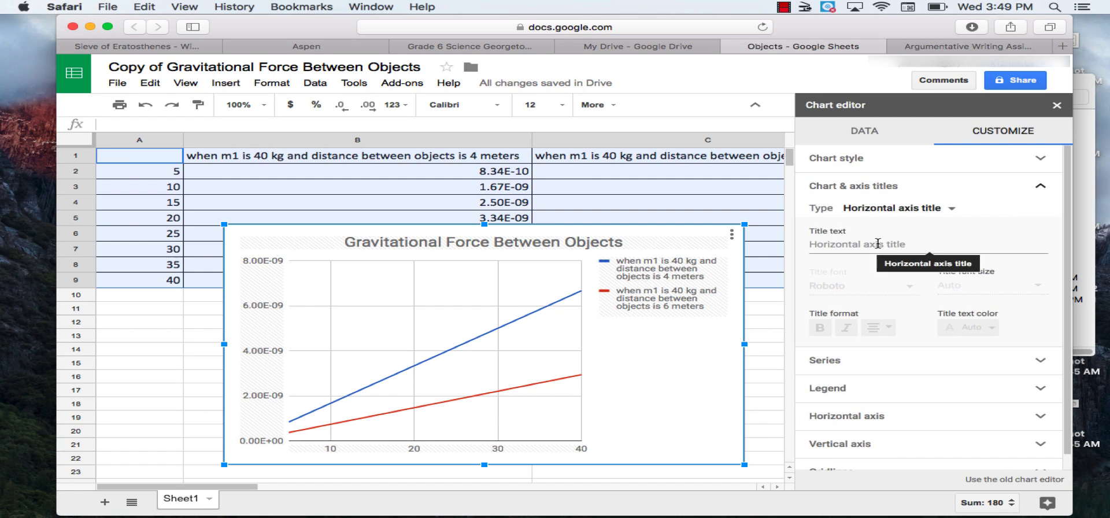
pyautogui.write('Mass of Object')
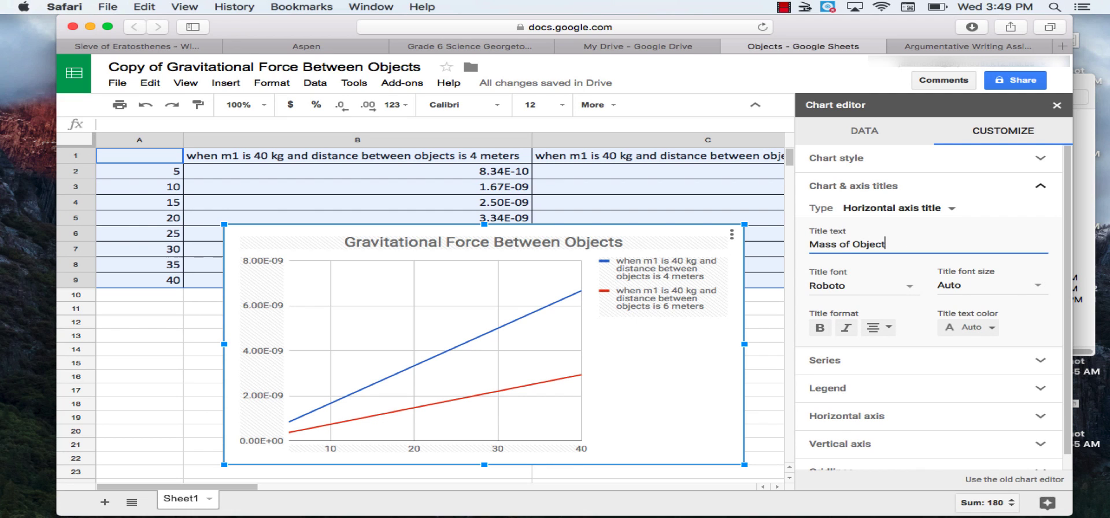
pyautogui.write('2 (')
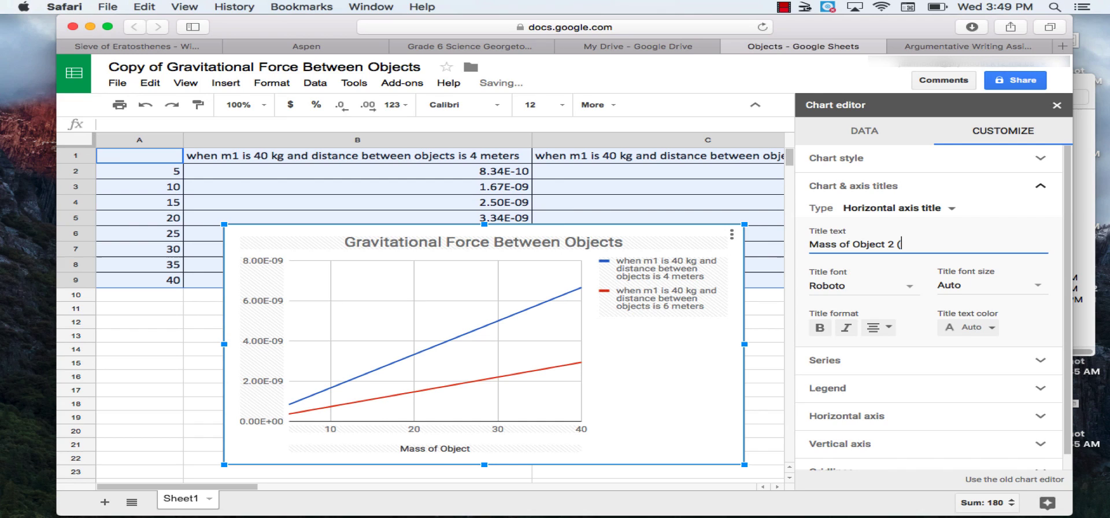
pyautogui.write('in kilo')
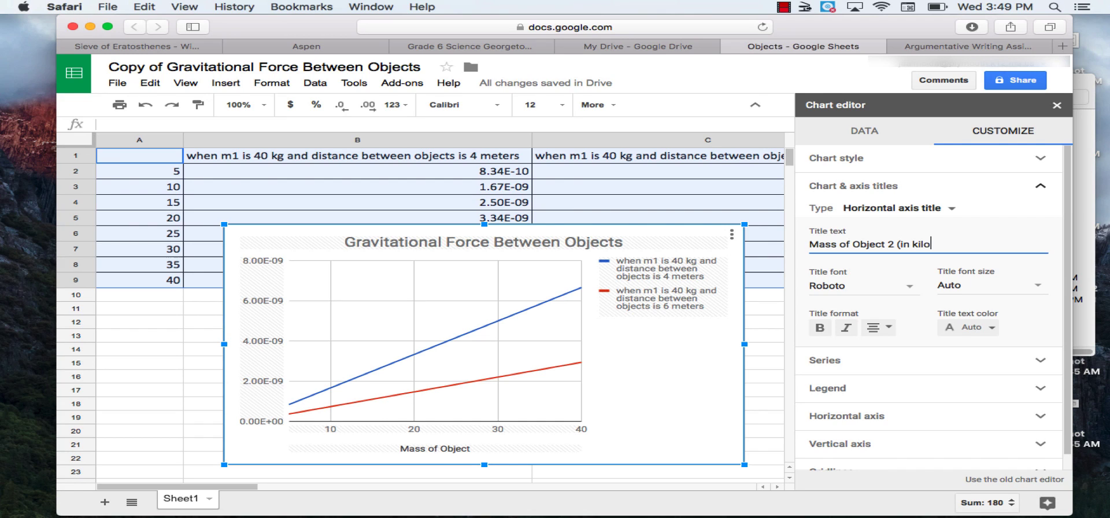
pyautogui.write('grams)')
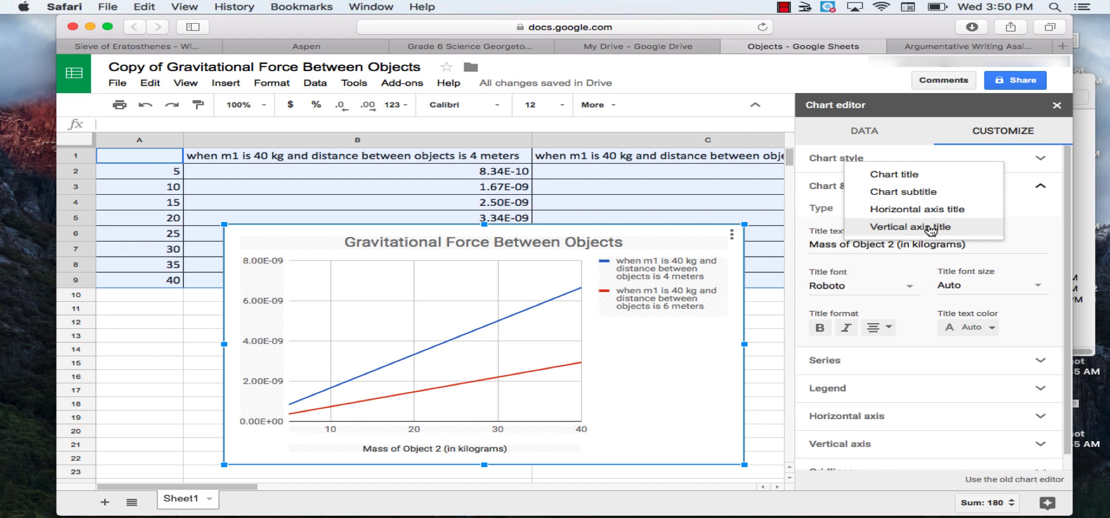
# Label the vertical axis 'Gravitational Force (in Newtons)'
pyautogui.click(910, 227)
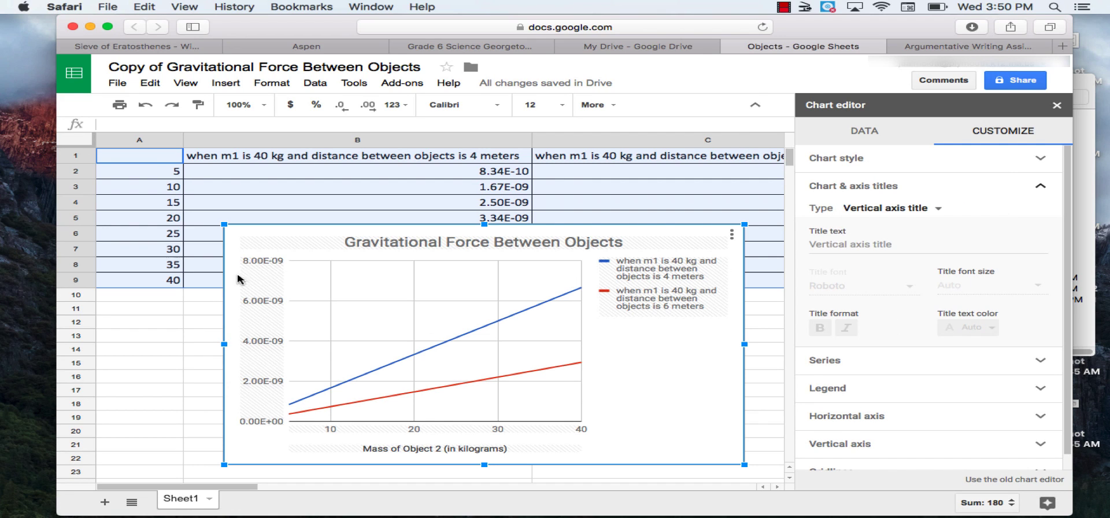
pyautogui.moveTo(440, 177)
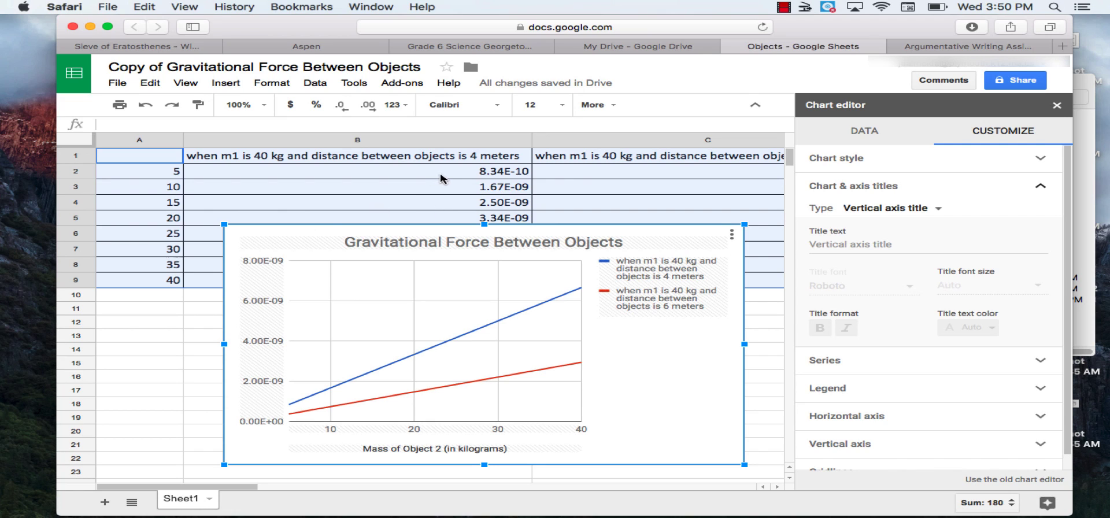
pyautogui.moveTo(472, 193)
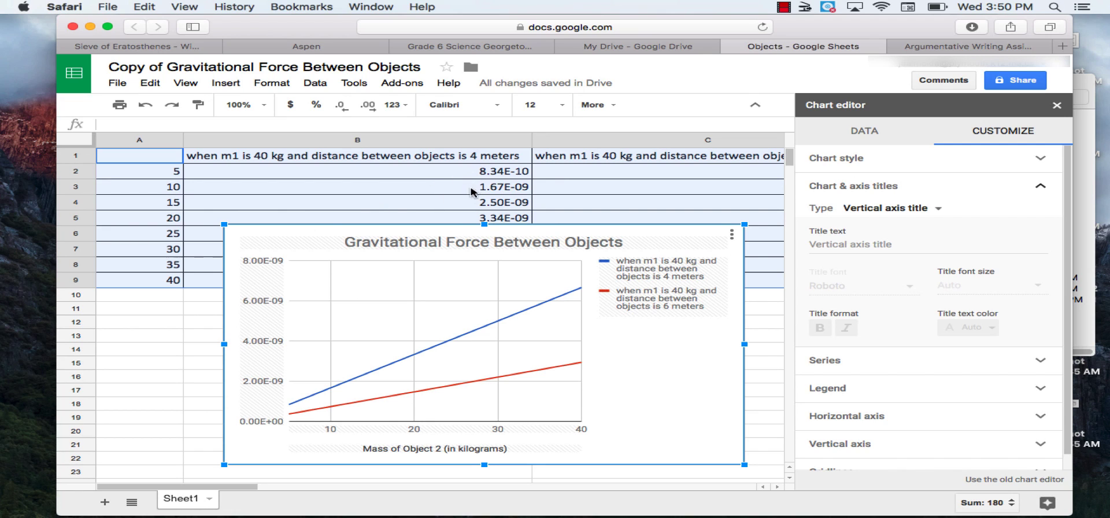
pyautogui.moveTo(473, 176)
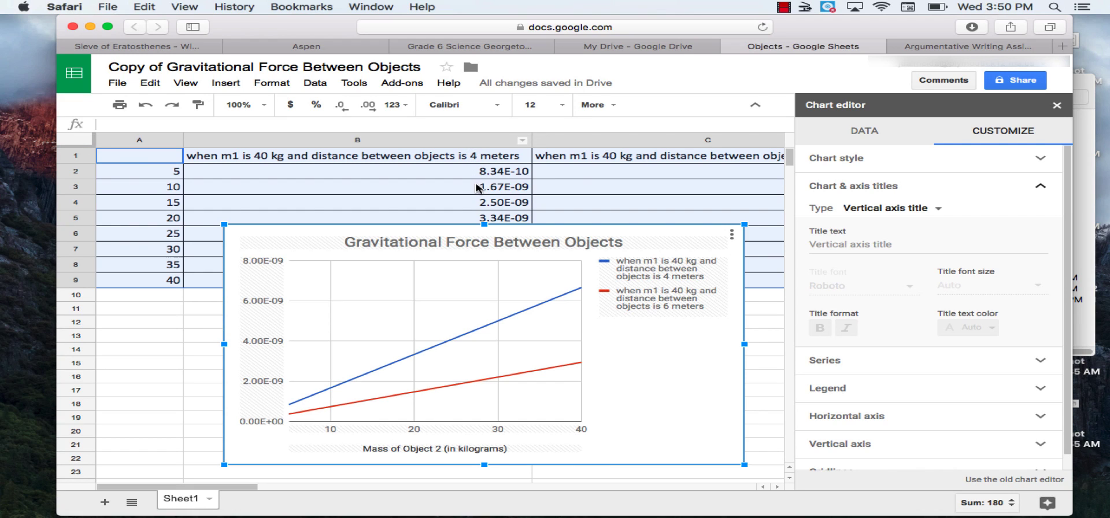
pyautogui.moveTo(475, 170)
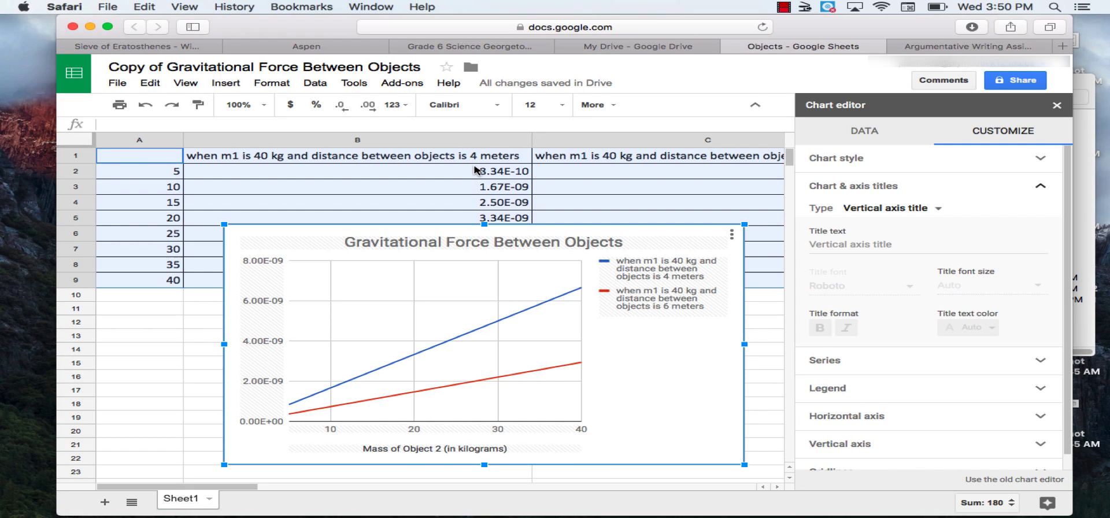
pyautogui.moveTo(466, 217)
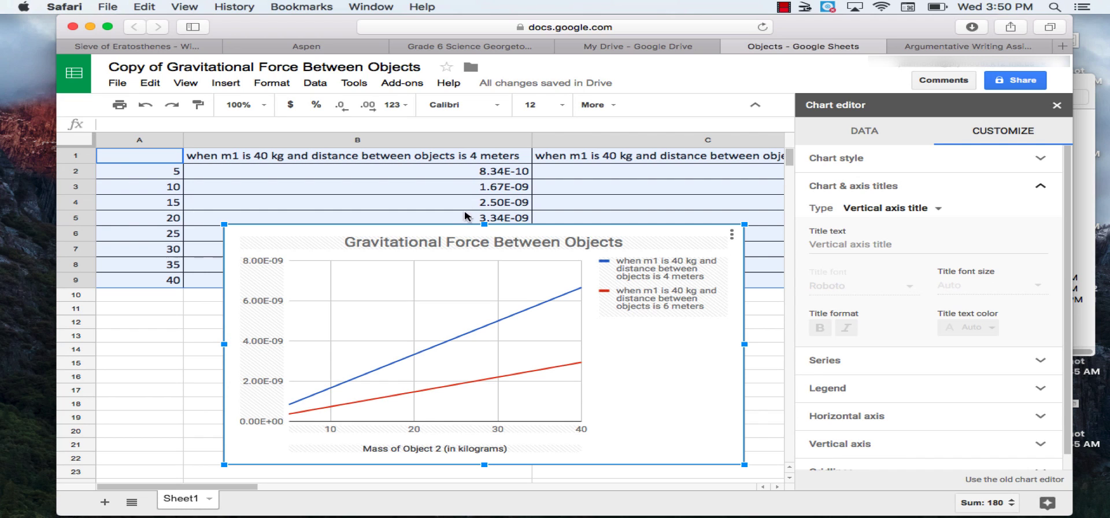
pyautogui.moveTo(791, 249)
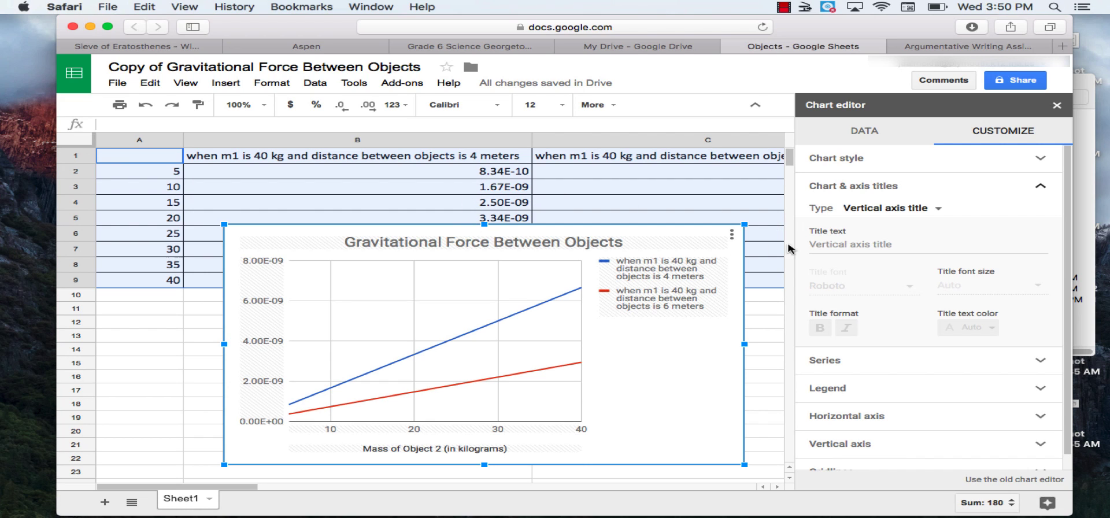
pyautogui.moveTo(452, 175)
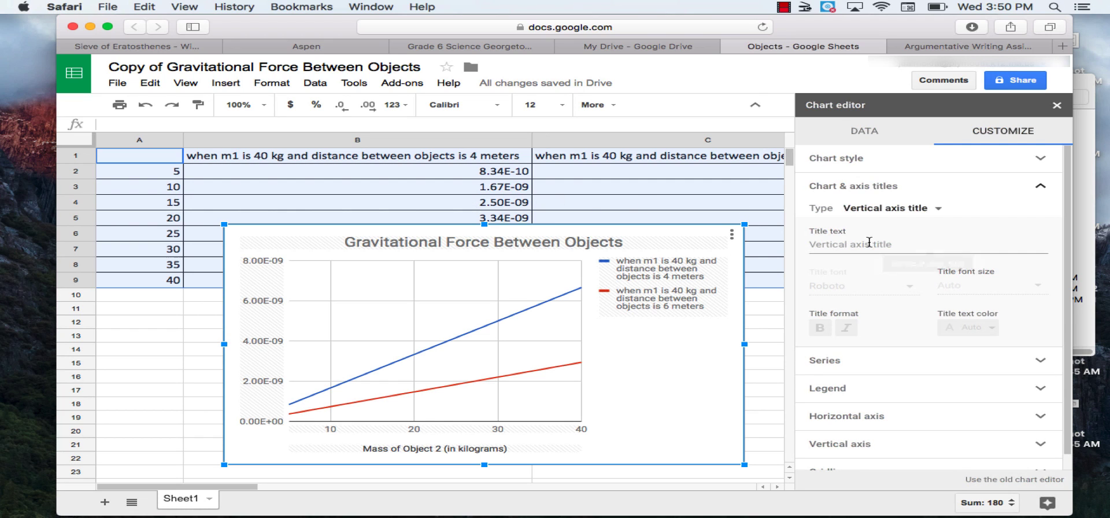
pyautogui.click(920, 244)
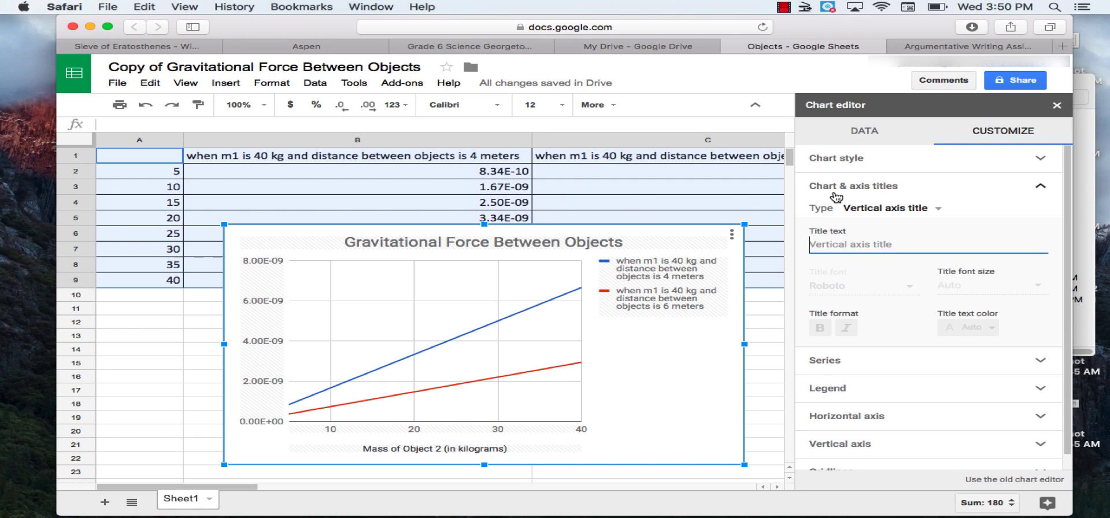
pyautogui.write('Gravir')
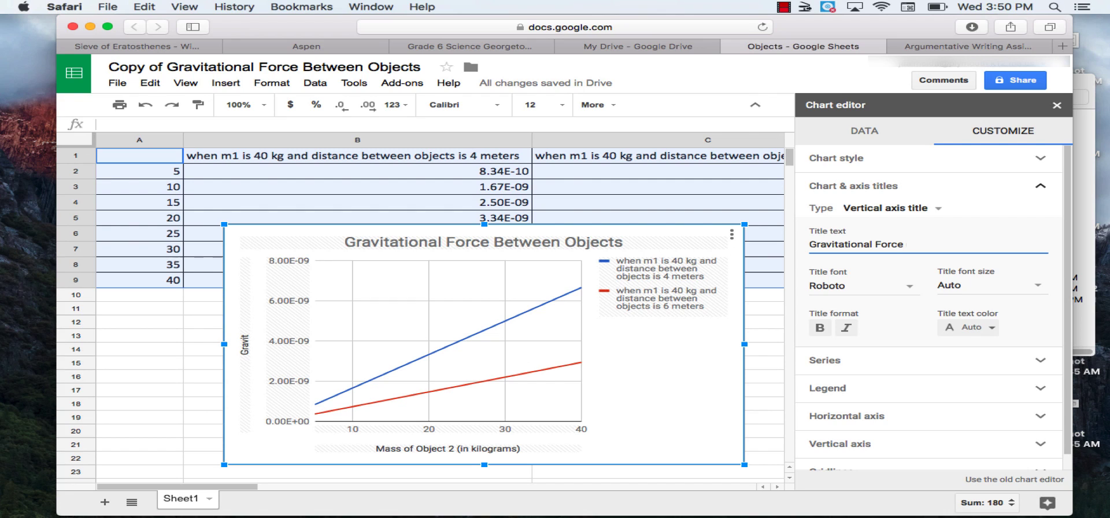
pyautogui.write('(in N')
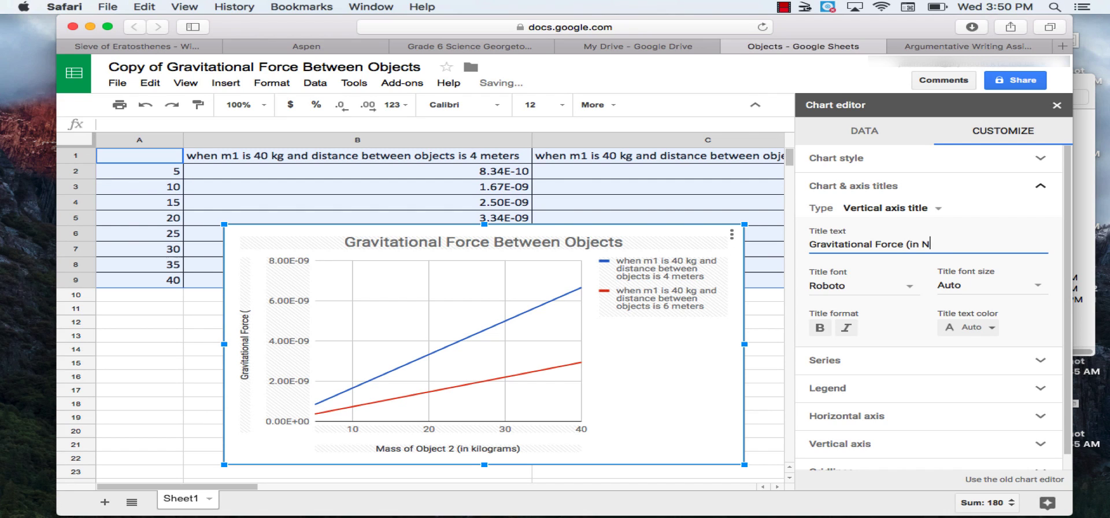
pyautogui.write('ewtons)')
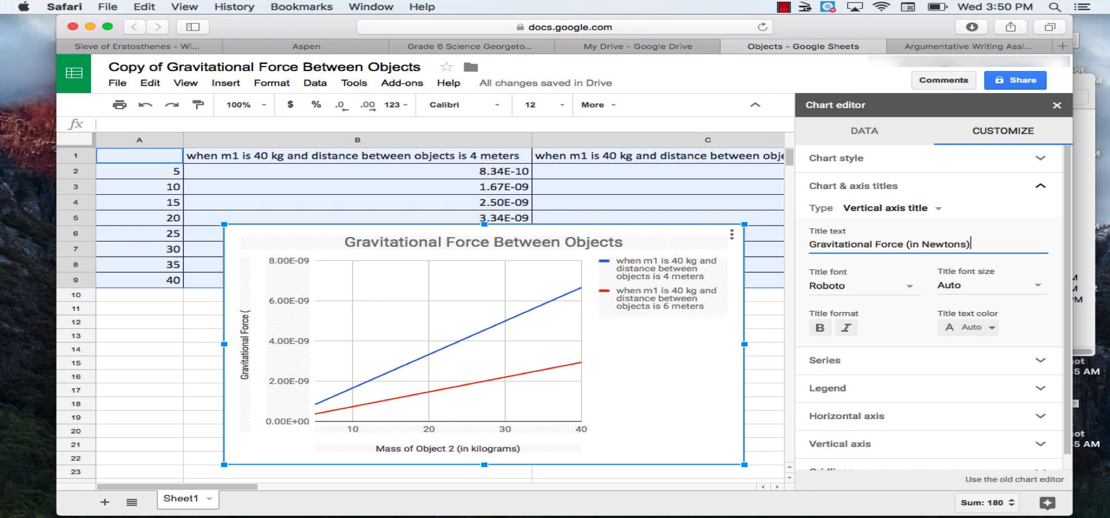
pyautogui.write('Gravitational Force (in Newtons)')
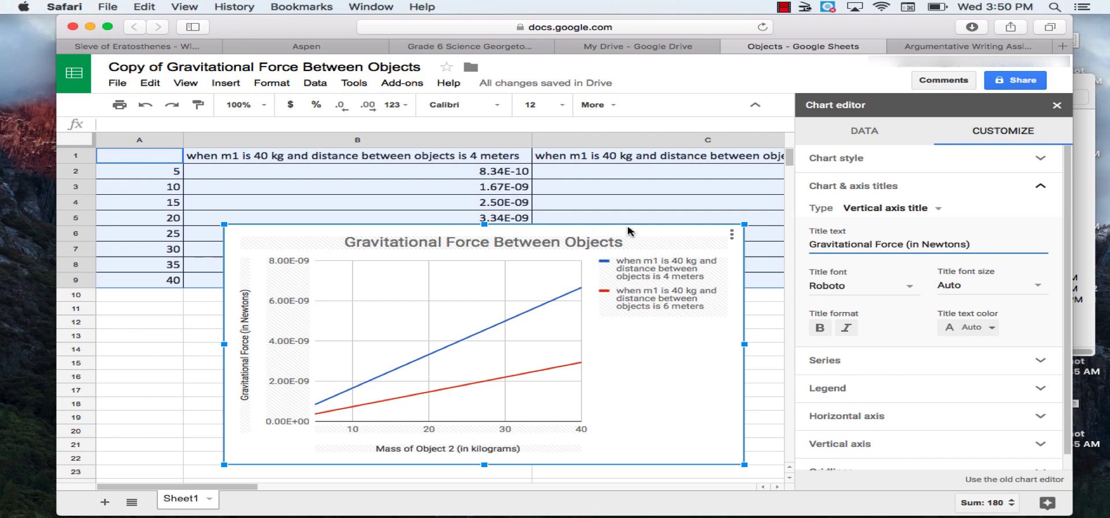
pyautogui.moveTo(938, 208)
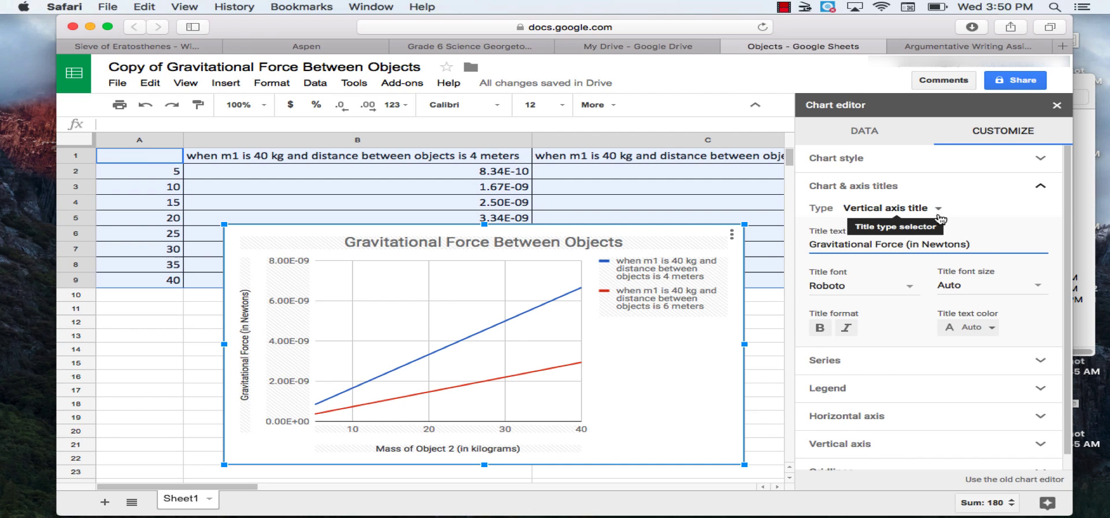
pyautogui.moveTo(713, 281)
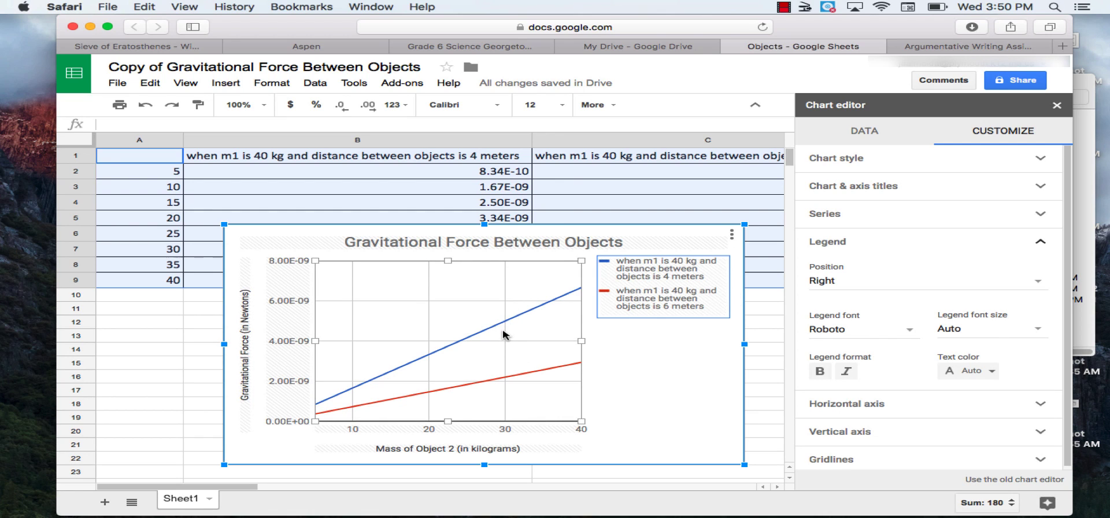
pyautogui.moveTo(489, 388)
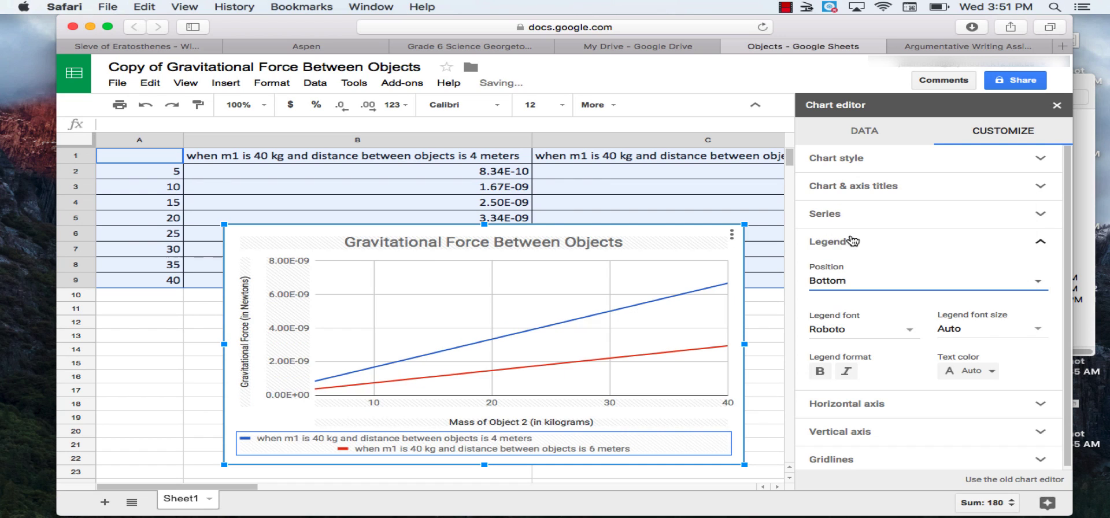
pyautogui.moveTo(699, 361)
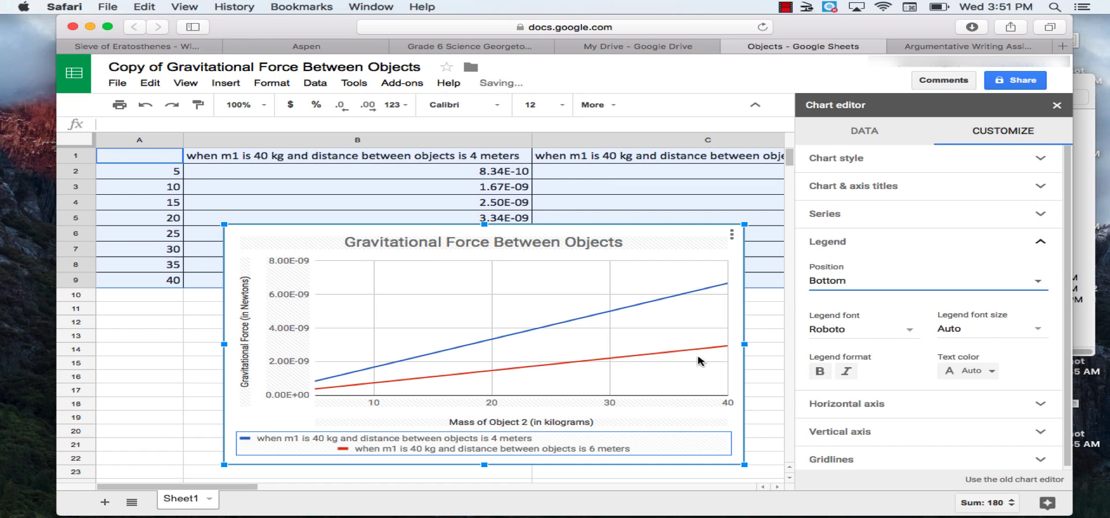
pyautogui.moveTo(760, 319)
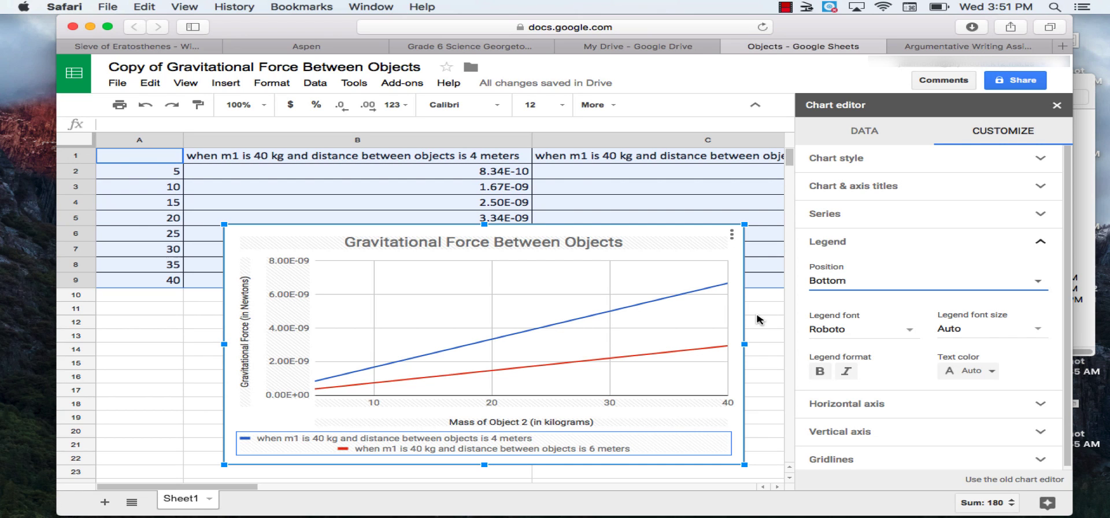
# Close the Chart editor with the legend placed below the plot
pyautogui.click(1057, 105)
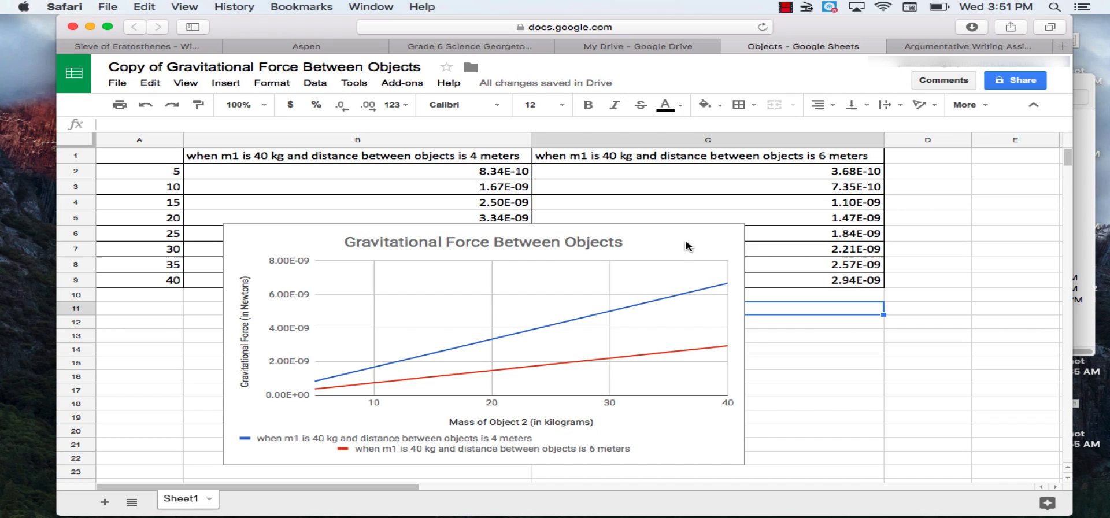
# Select the finished gravitational force line chart so it can be copied
pyautogui.click(623, 233)
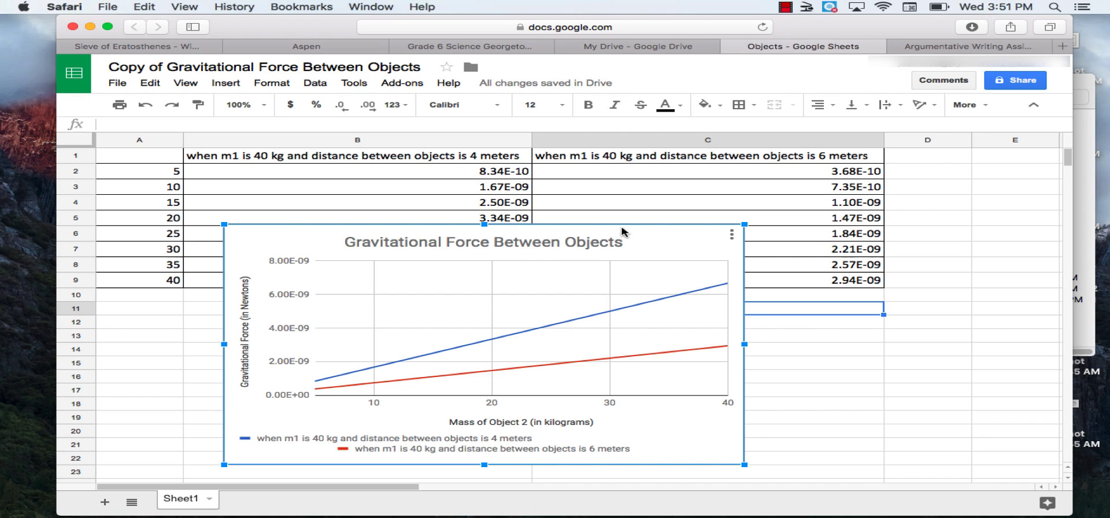
pyautogui.moveTo(671, 307)
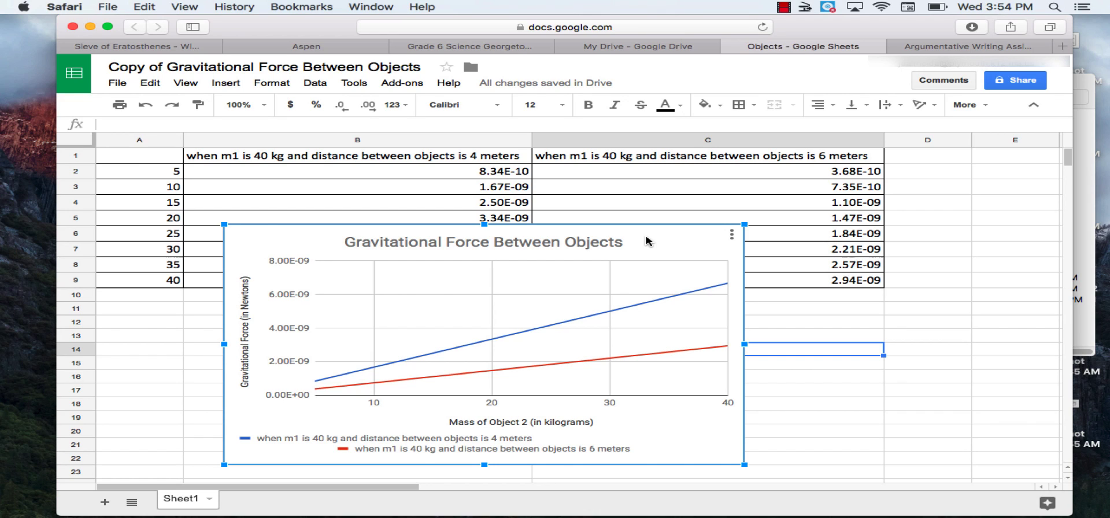
pyautogui.moveTo(920, 46)
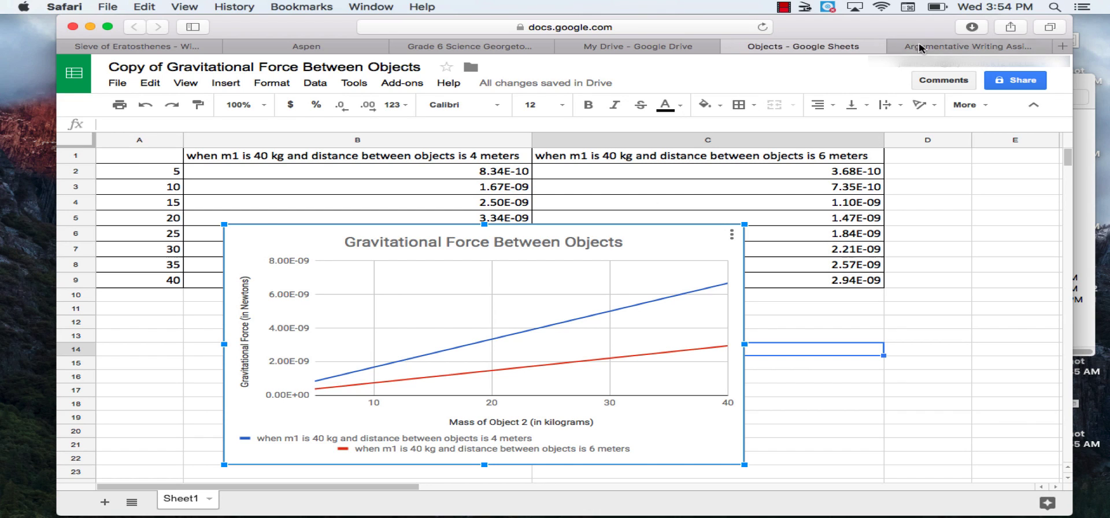
# Switch to the Argumentative Writing Assignment document tab
pyautogui.click(955, 47)
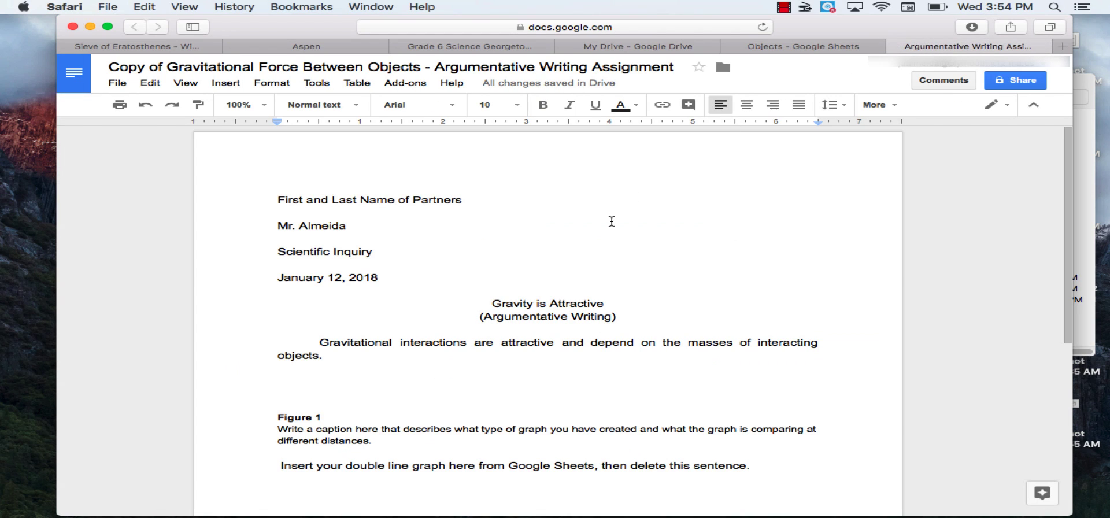
pyautogui.moveTo(456, 343)
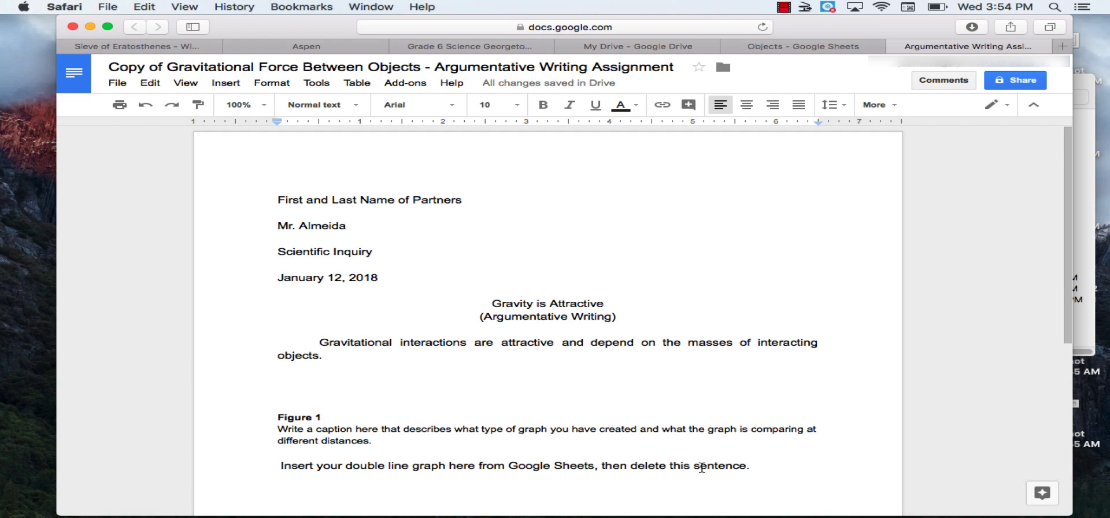
pyautogui.moveTo(564, 368)
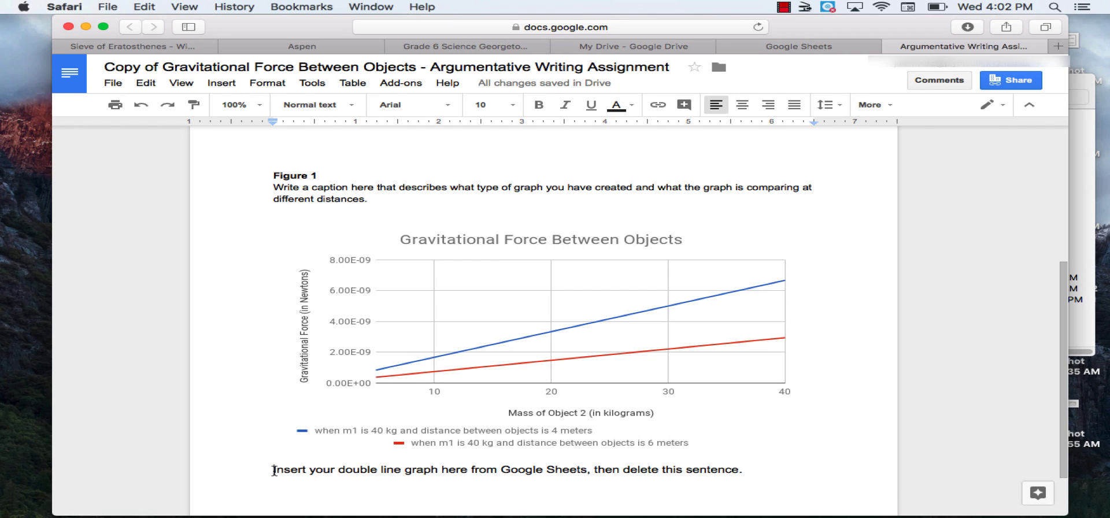
# Select the 'Insert your double line graph…' placeholder sentence under Figure 1 for deletion
pyautogui.doubleClick(290, 469)
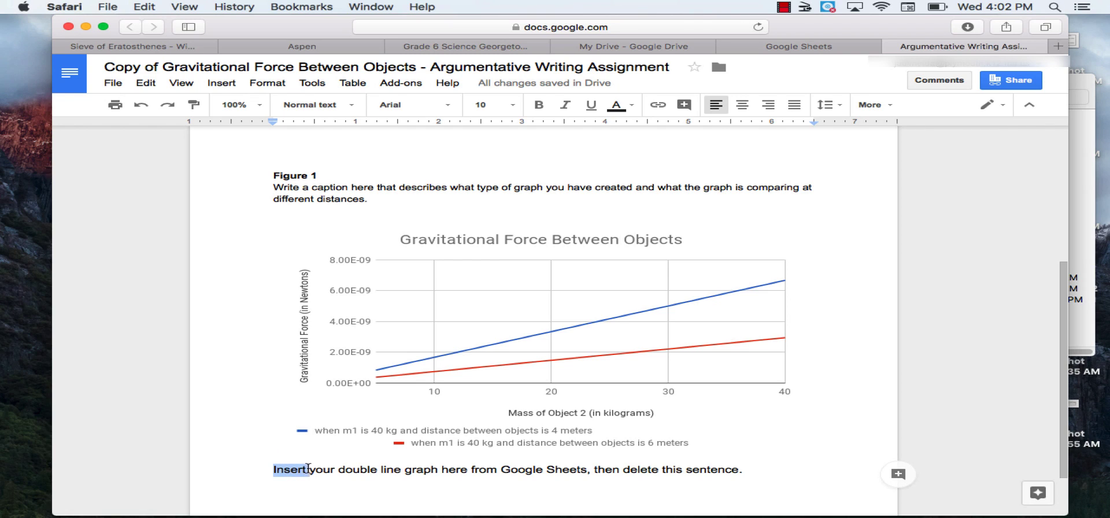
pyautogui.click(541, 322)
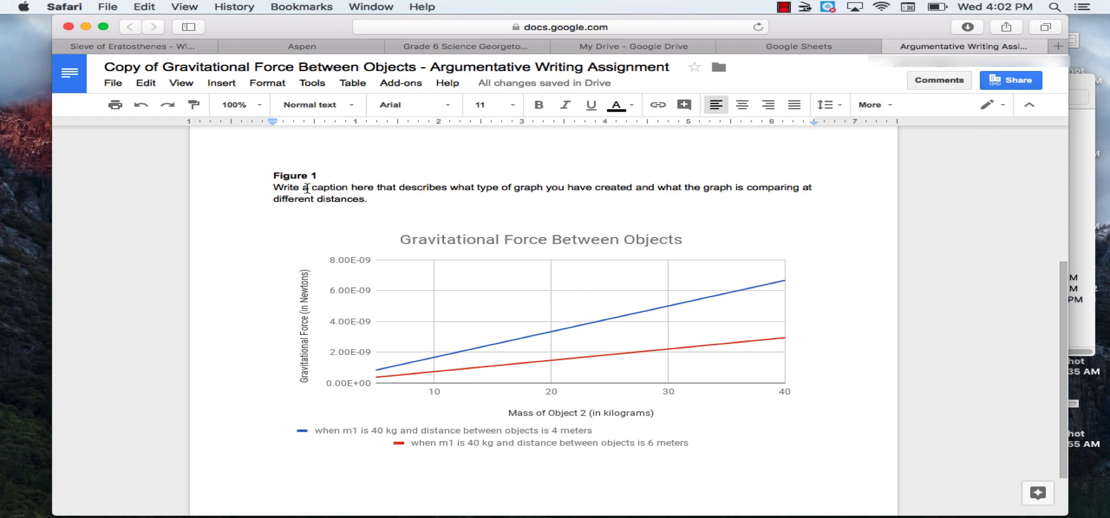
pyautogui.moveTo(547, 187)
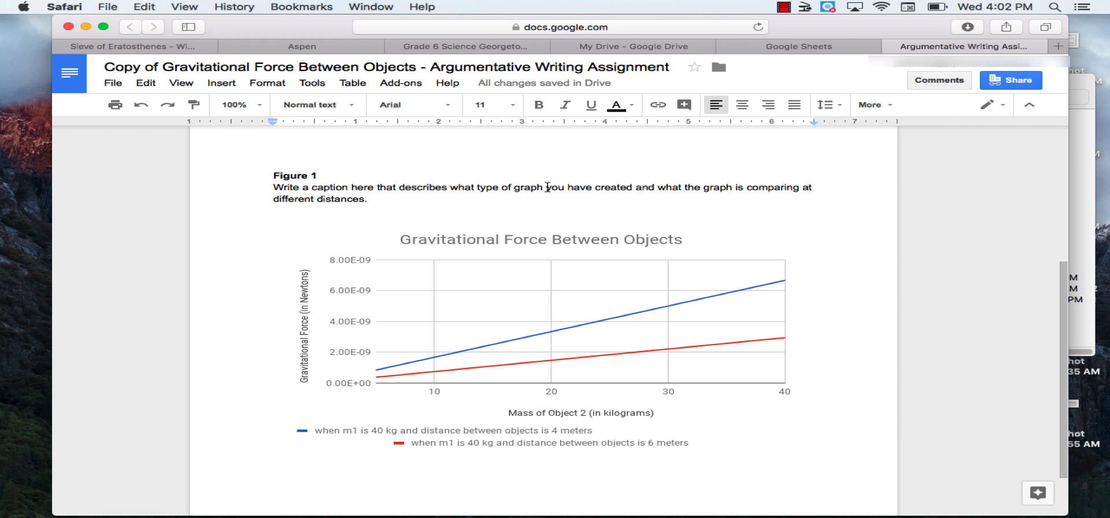
pyautogui.moveTo(458, 257)
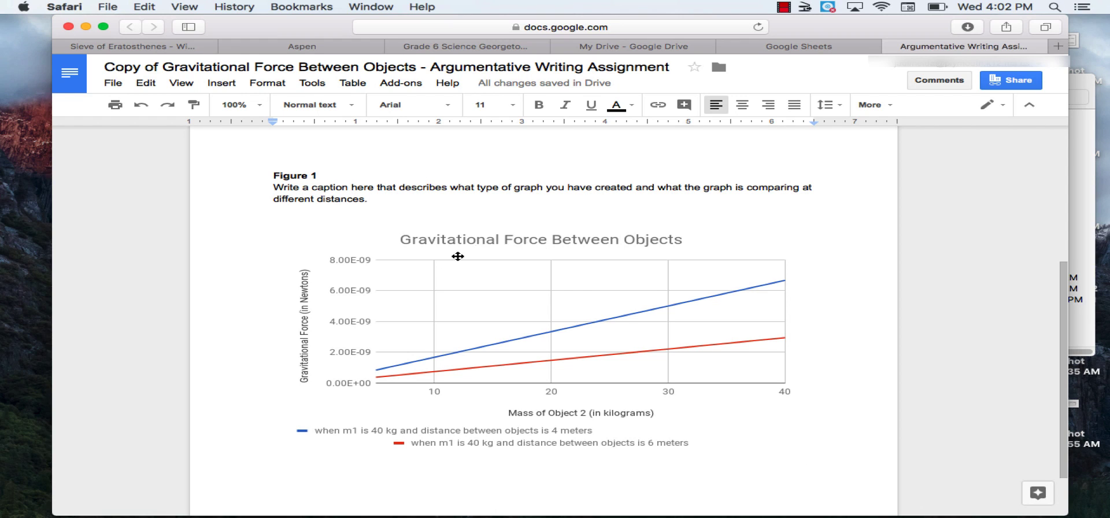
pyautogui.moveTo(576, 356)
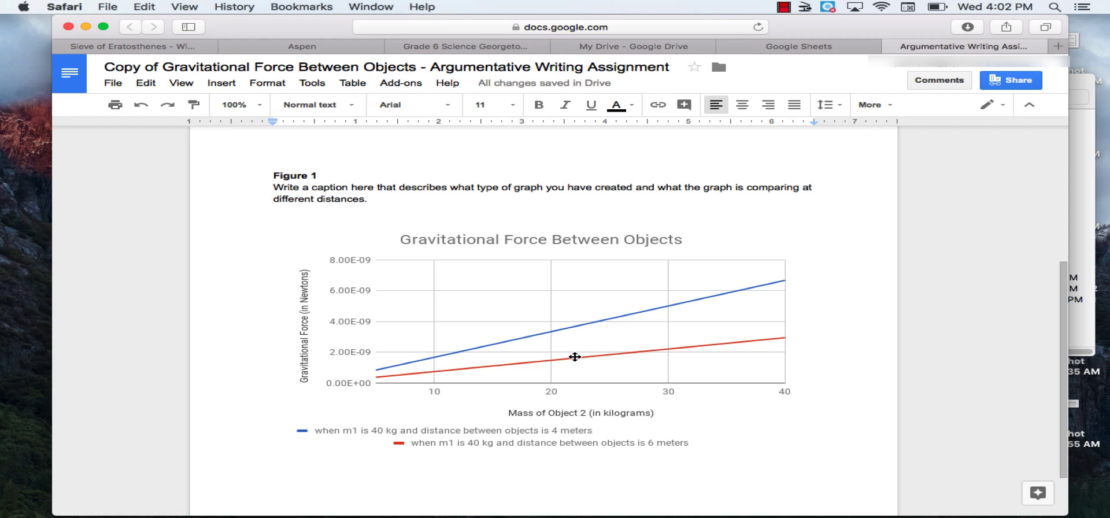
pyautogui.moveTo(571, 281)
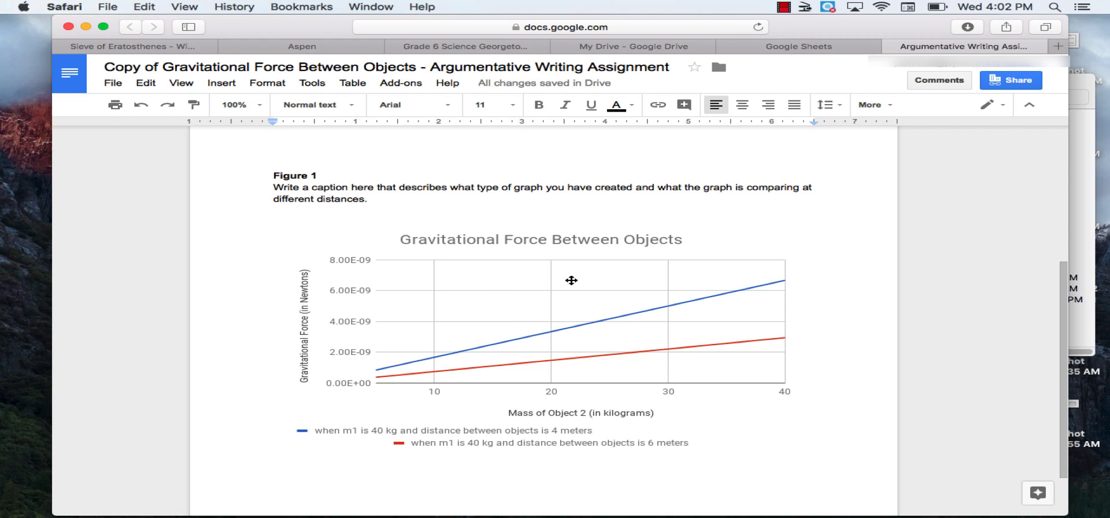
pyautogui.moveTo(712, 196)
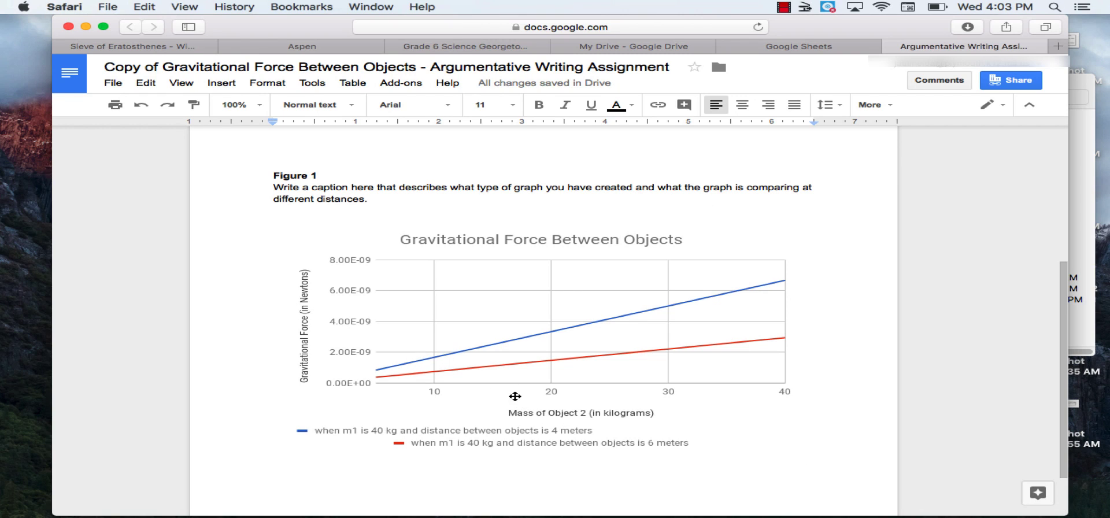
pyautogui.moveTo(319, 305)
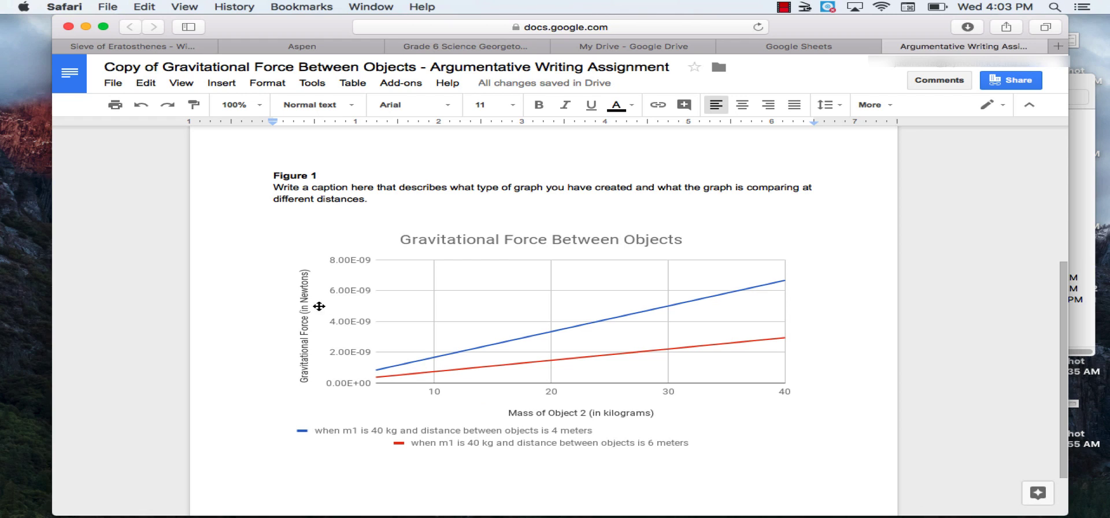
pyautogui.moveTo(579, 372)
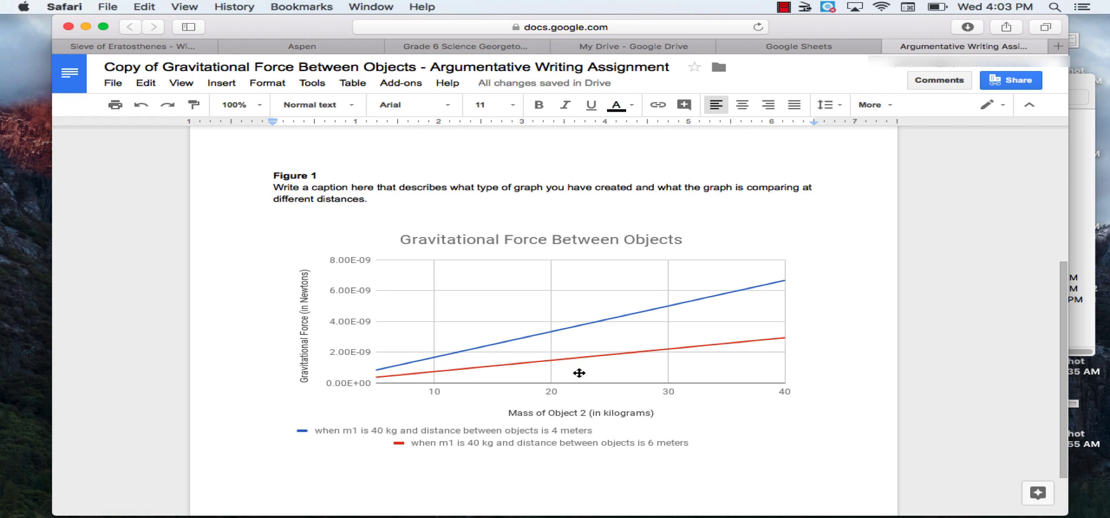
pyautogui.moveTo(678, 231)
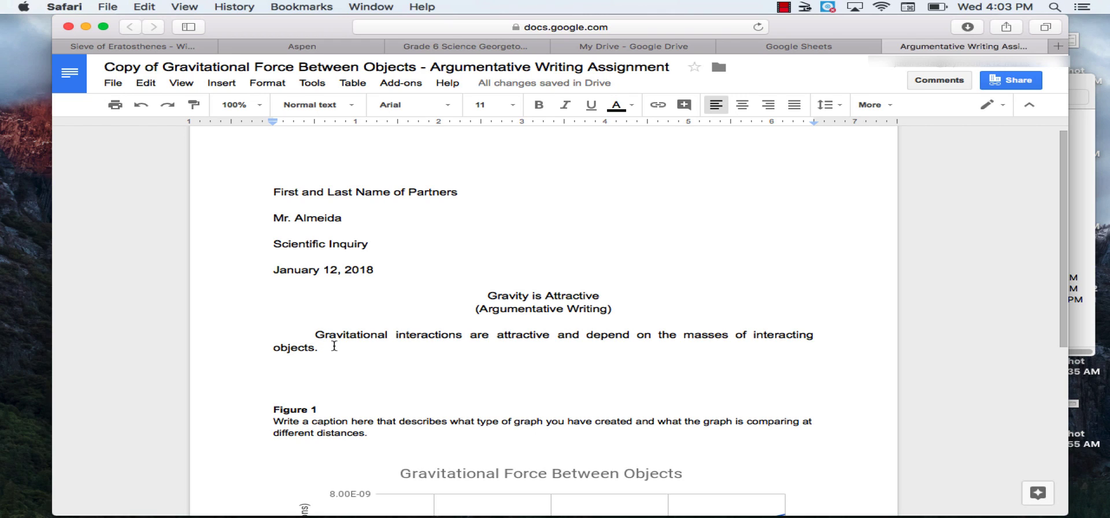
pyautogui.moveTo(637, 342)
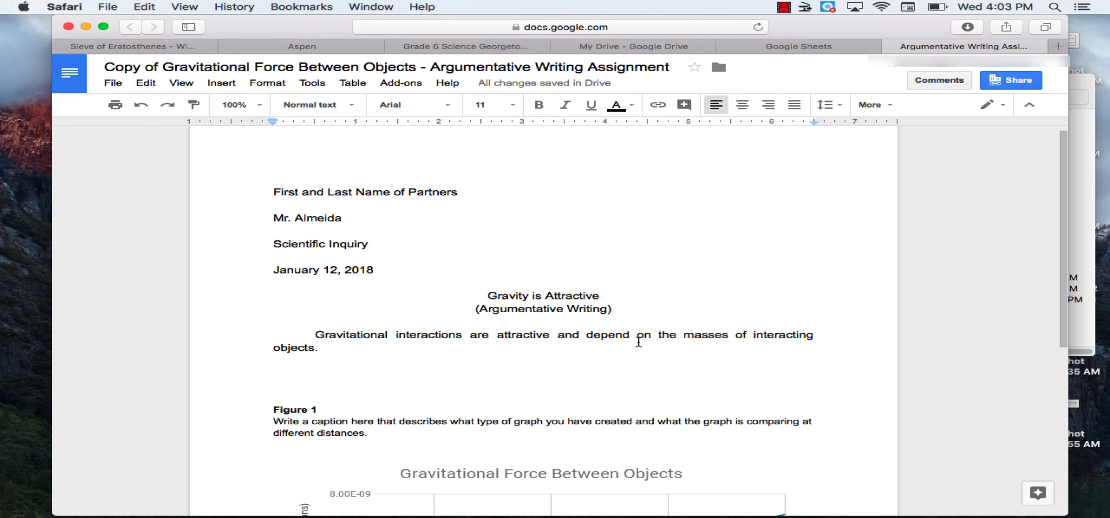
pyautogui.moveTo(743, 344)
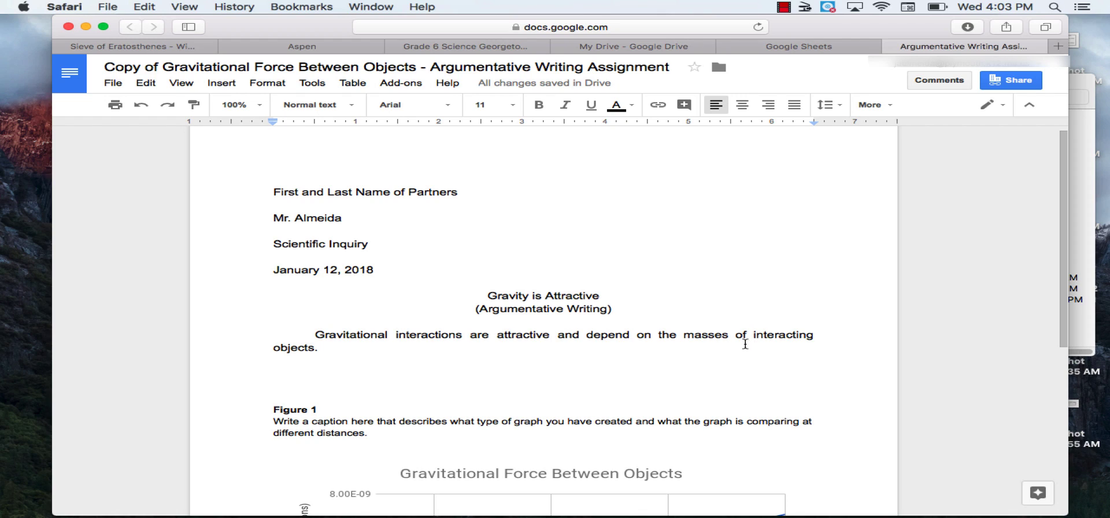